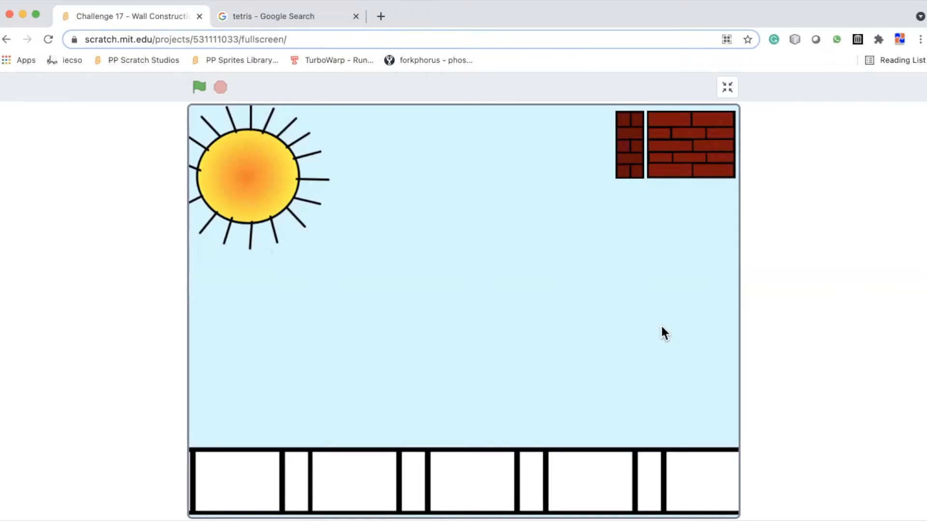
mouse_move(576, 64)
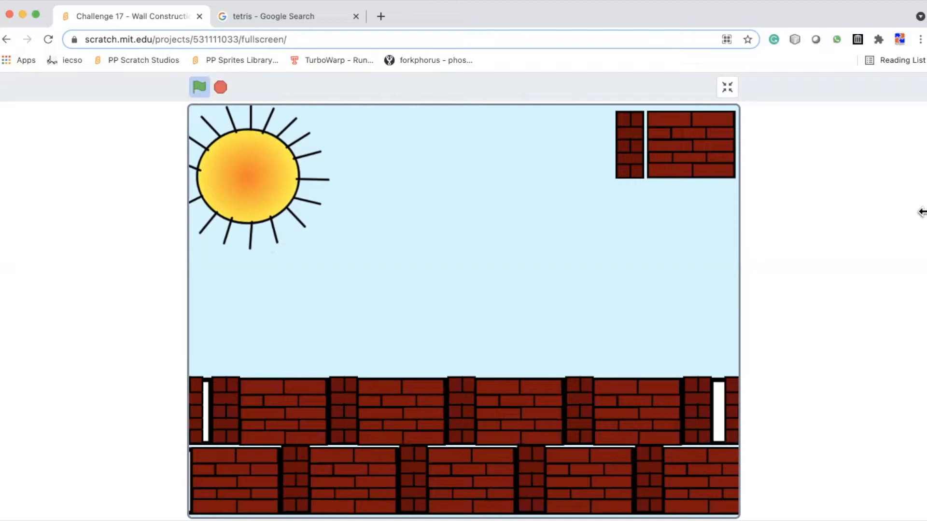
mouse_move(620, 44)
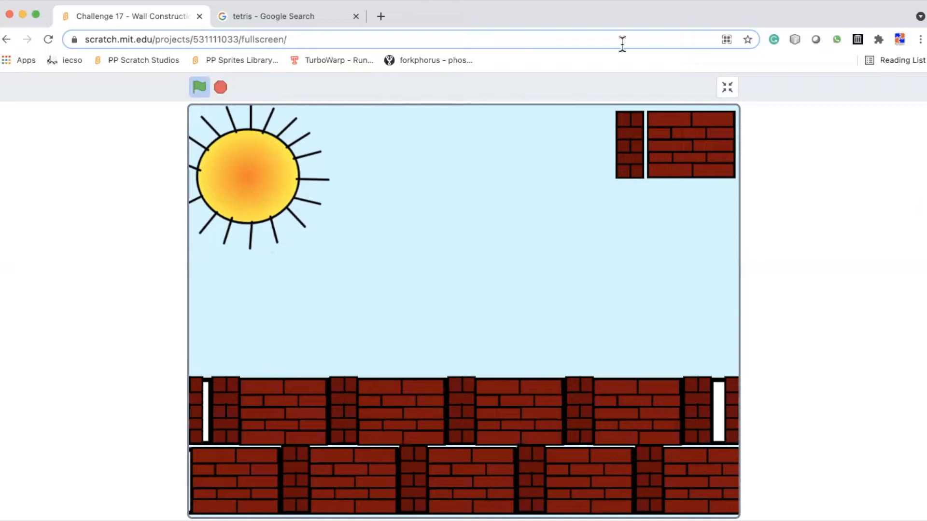
mouse_move(858, 154)
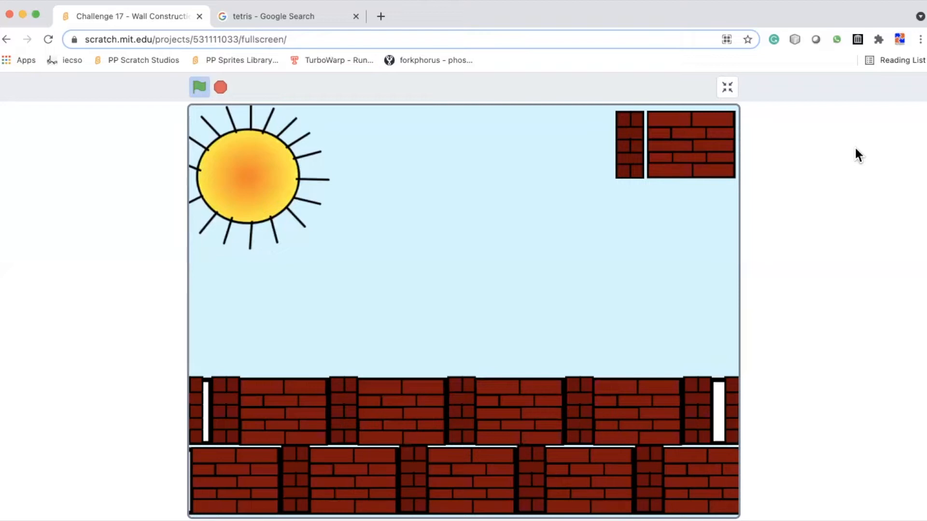
Run the project so both wall rows fill with alternating wide and narrow bricks
left_click(726, 87)
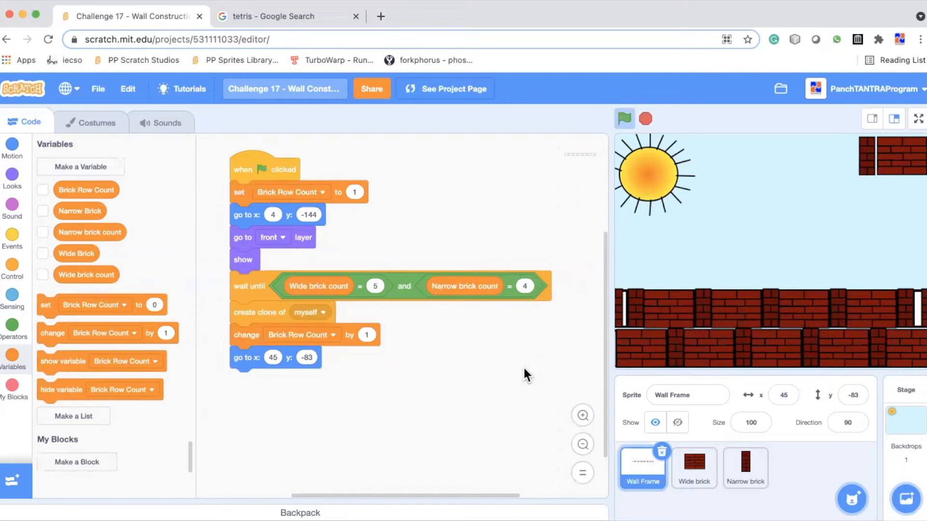
mouse_move(597, 413)
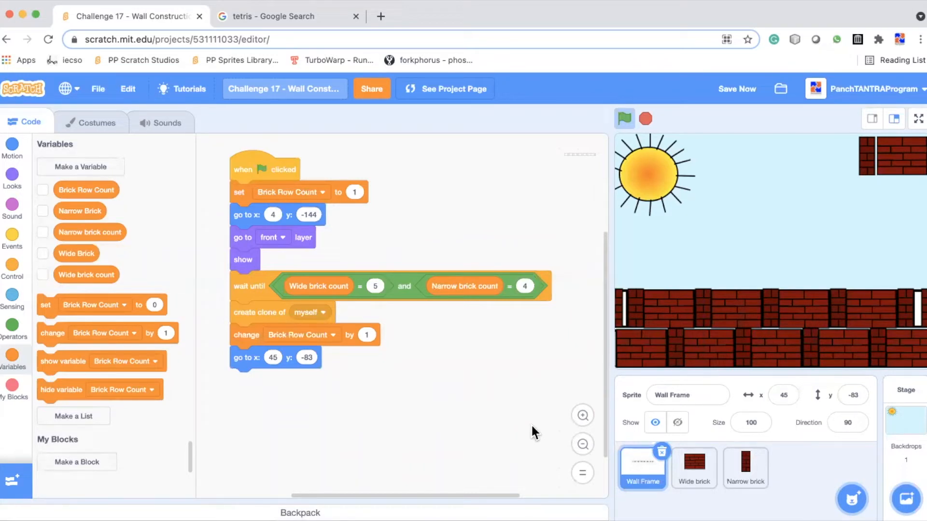
mouse_move(677, 374)
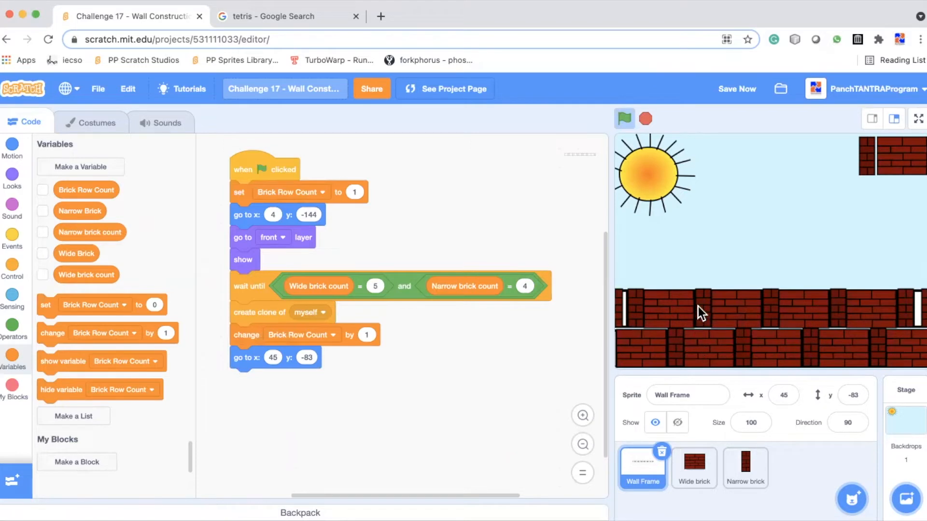
mouse_move(727, 251)
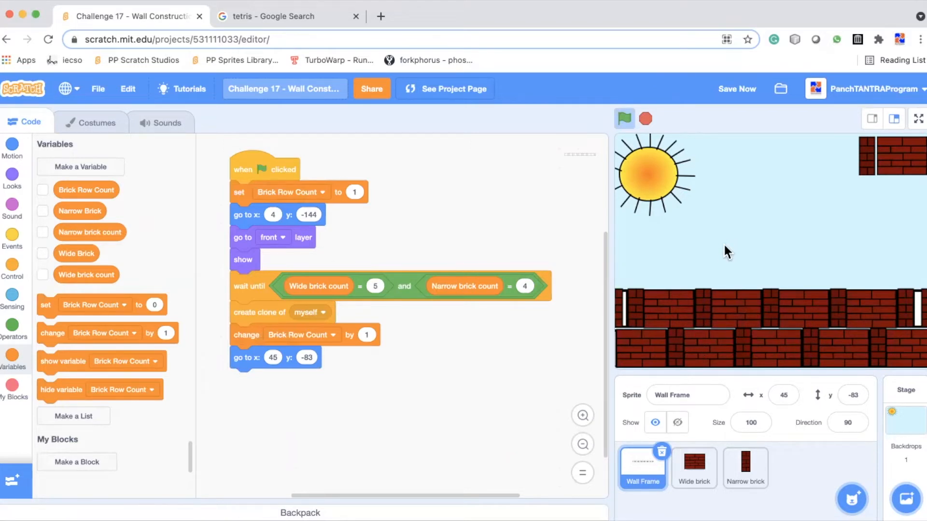
mouse_move(750, 264)
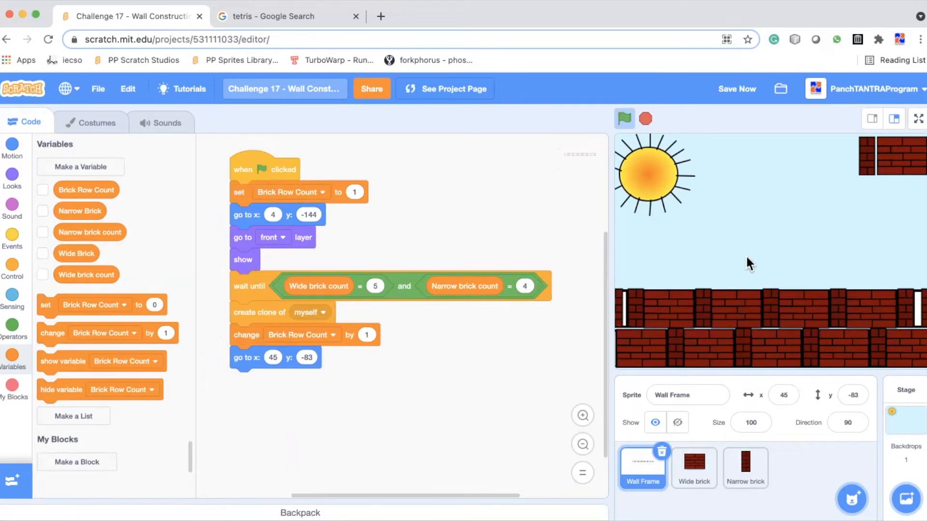
mouse_move(419, 245)
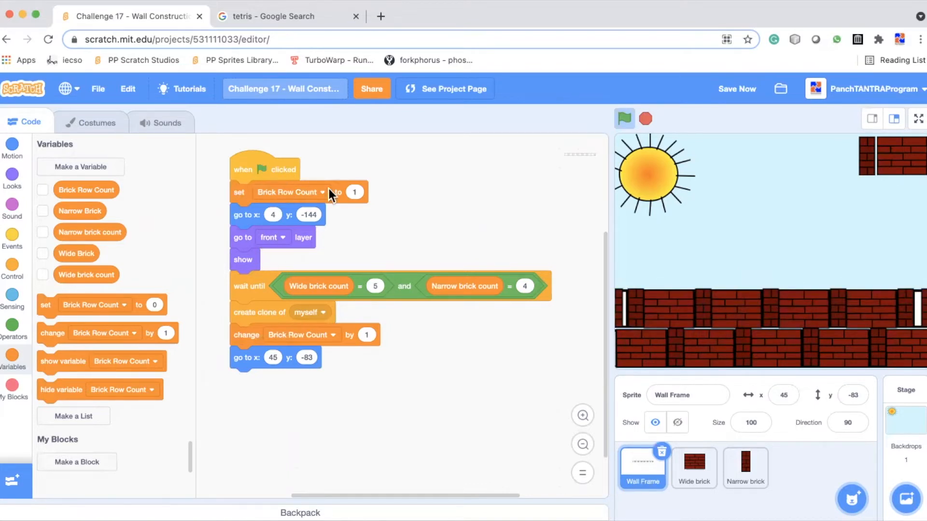
mouse_move(410, 203)
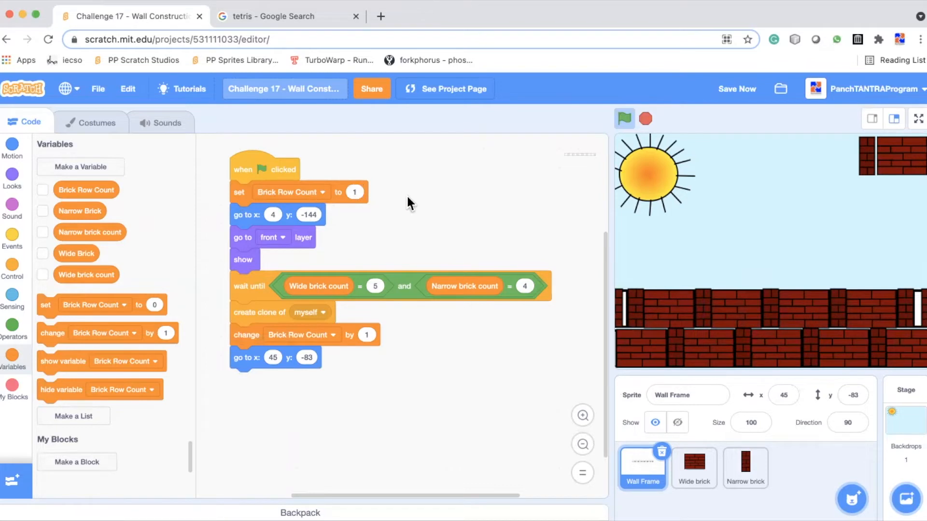
left_click(80, 167)
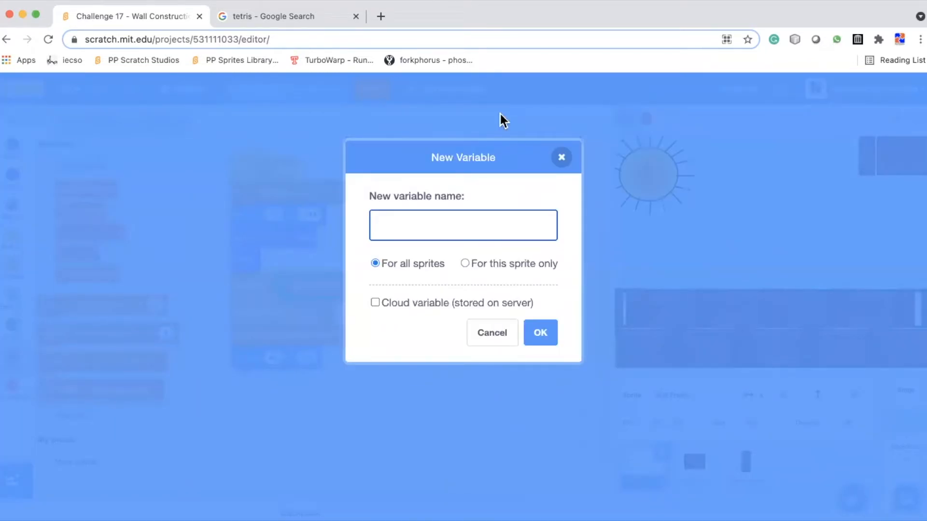
mouse_move(409, 294)
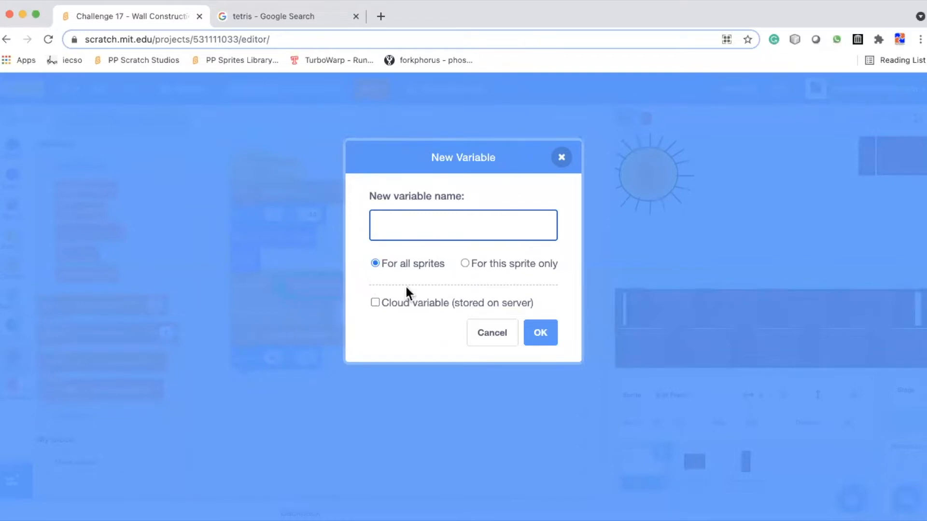
left_click(491, 332)
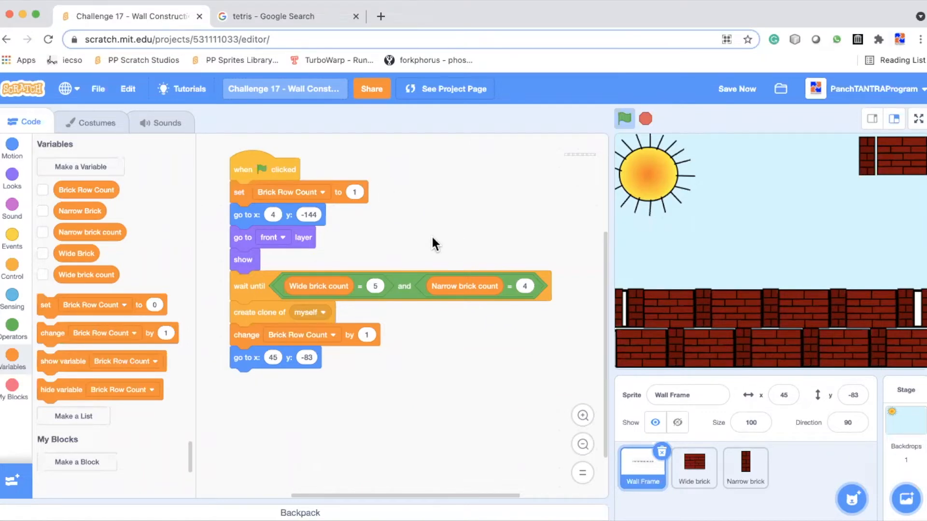
mouse_move(345, 304)
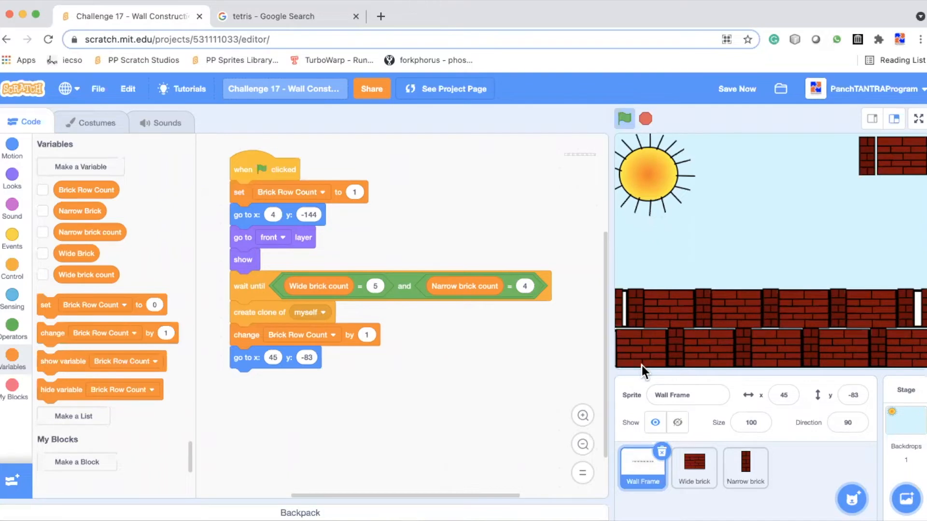
mouse_move(909, 348)
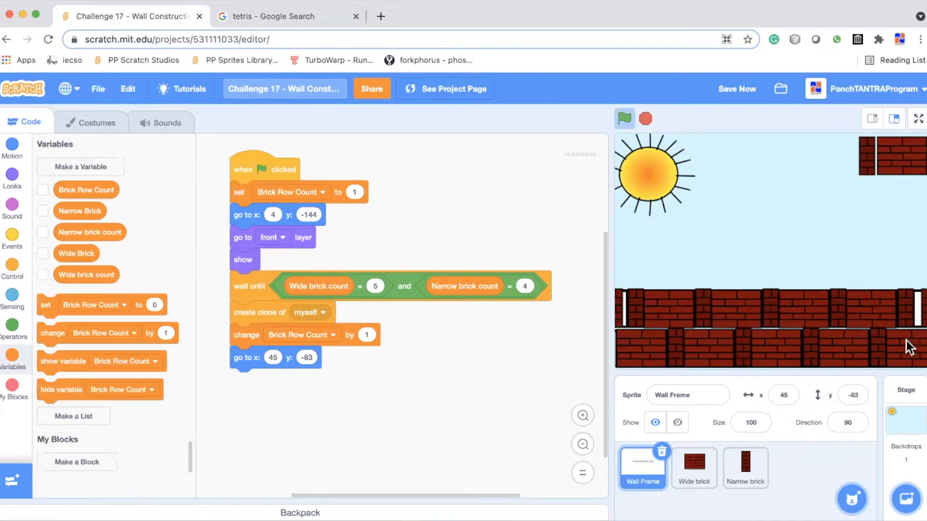
mouse_move(559, 293)
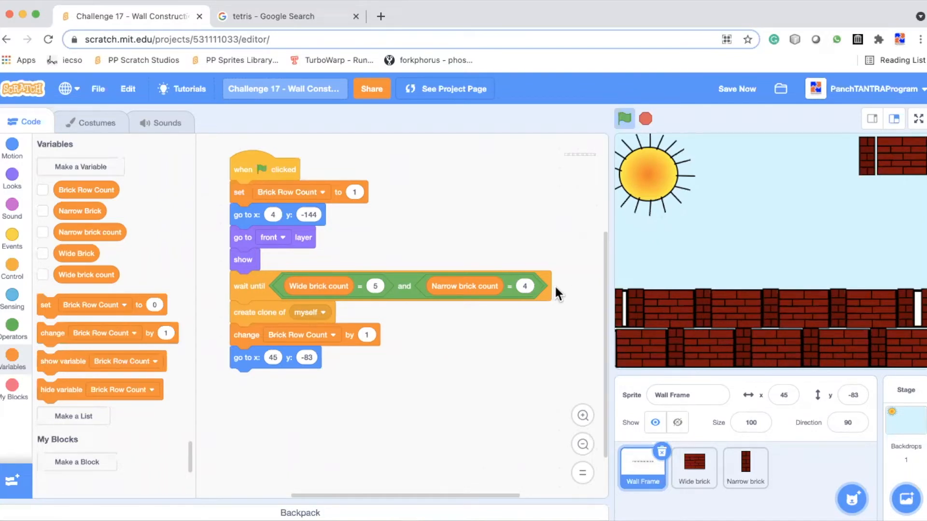
mouse_move(325, 319)
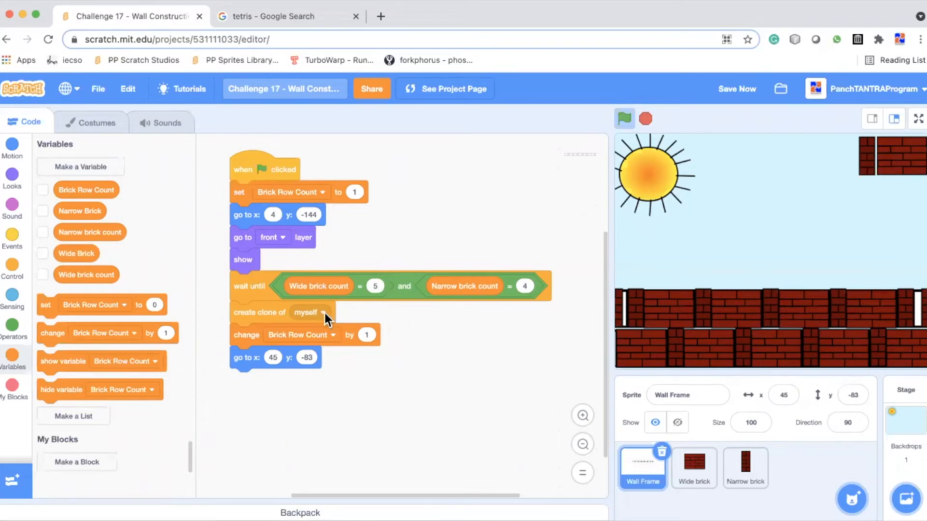
mouse_move(401, 321)
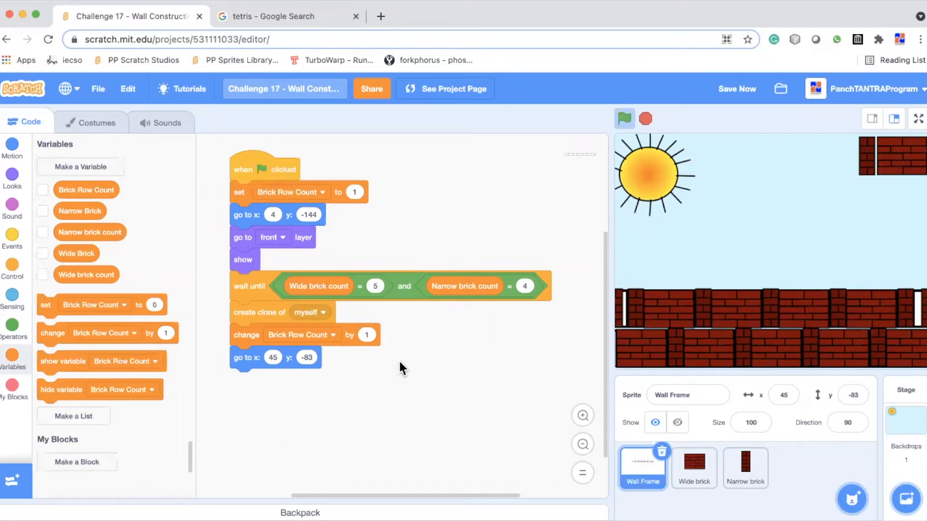
mouse_move(644, 315)
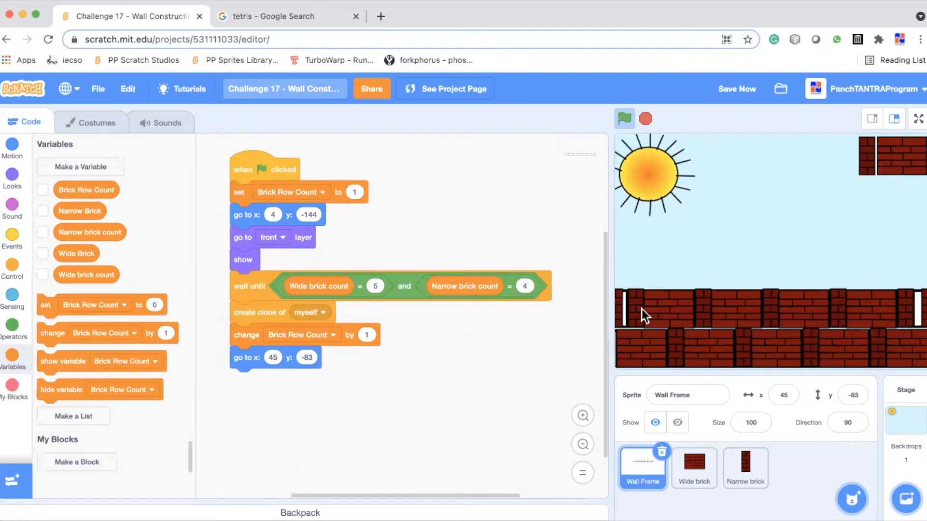
mouse_move(361, 387)
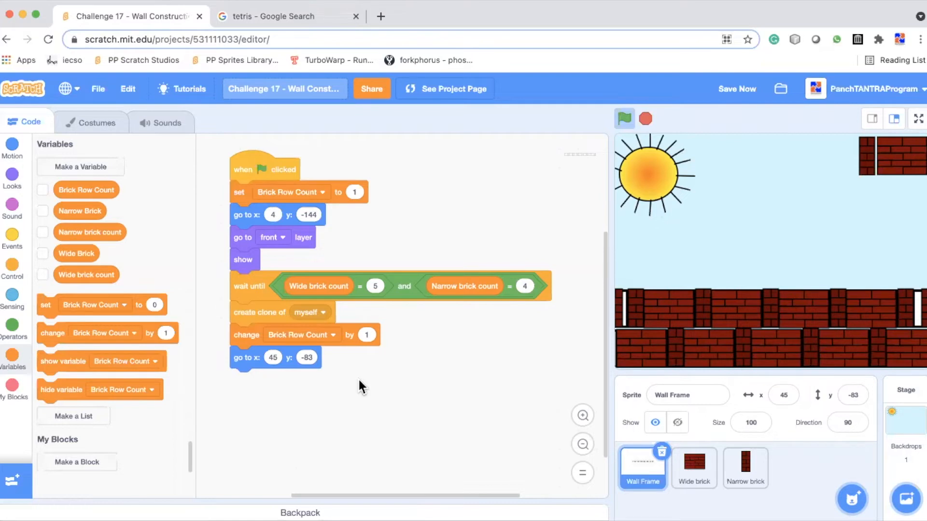
mouse_move(381, 334)
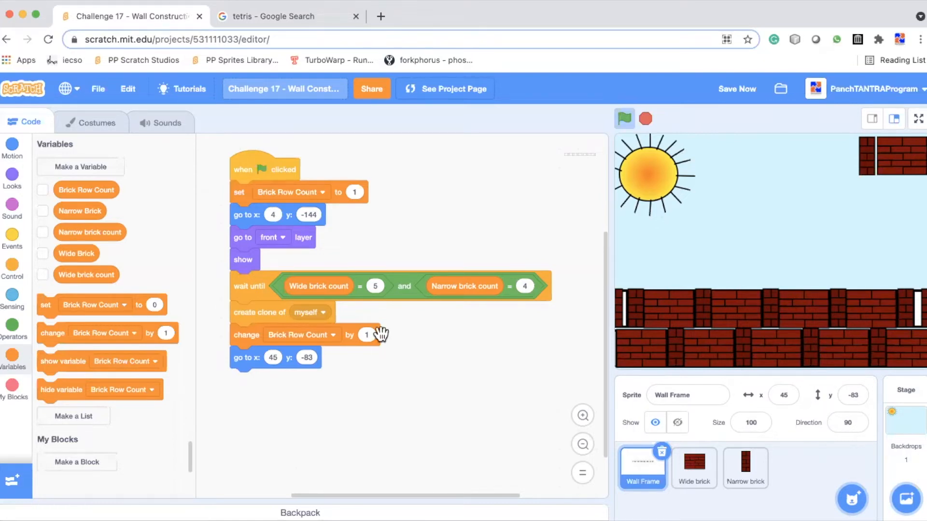
Show the Wide brick sprite's scripts after the wall is built
left_click(693, 467)
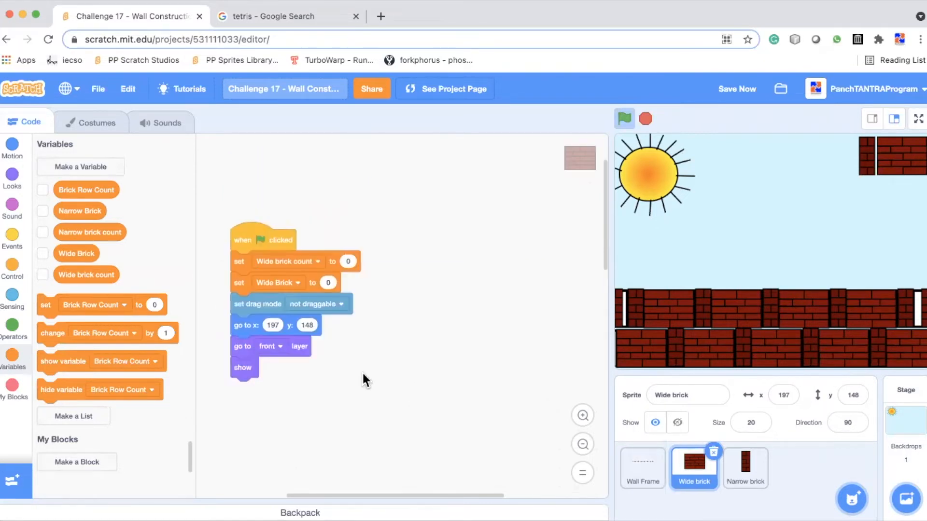
mouse_move(774, 253)
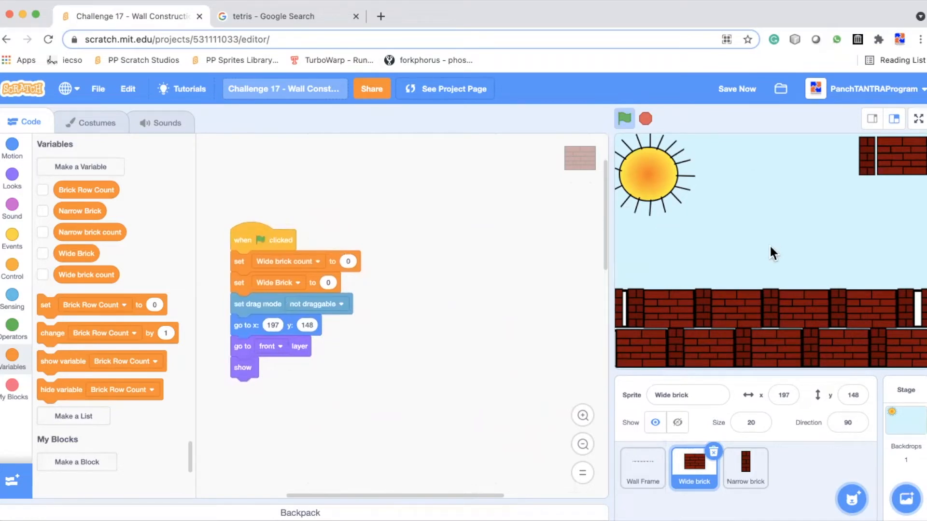
mouse_move(655, 331)
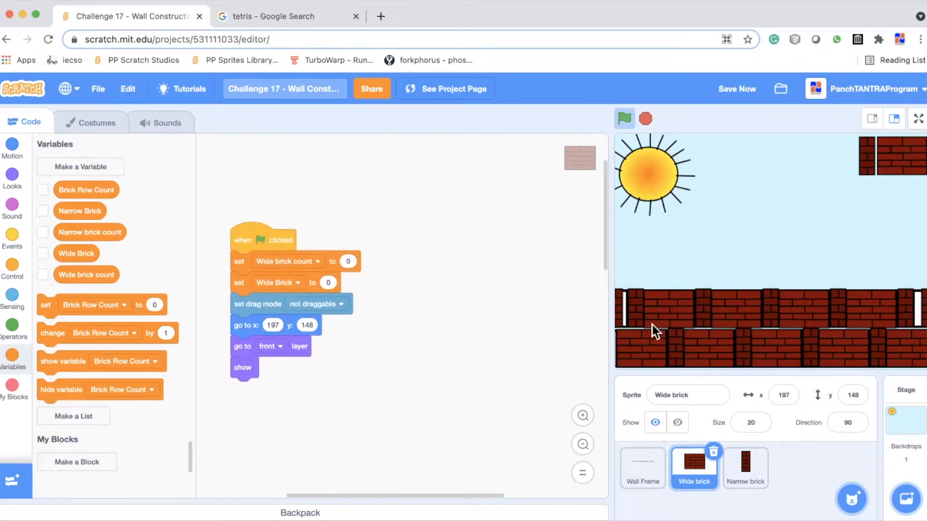
mouse_move(780, 215)
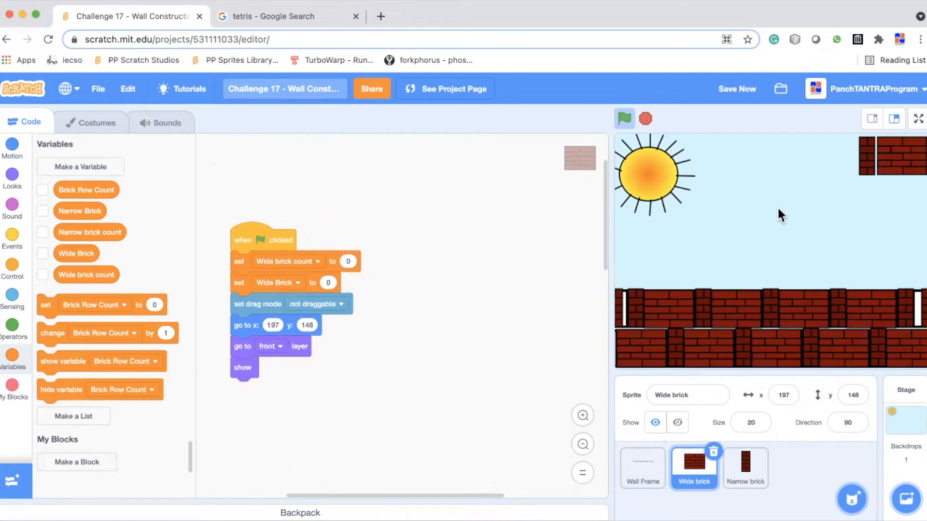
mouse_move(839, 174)
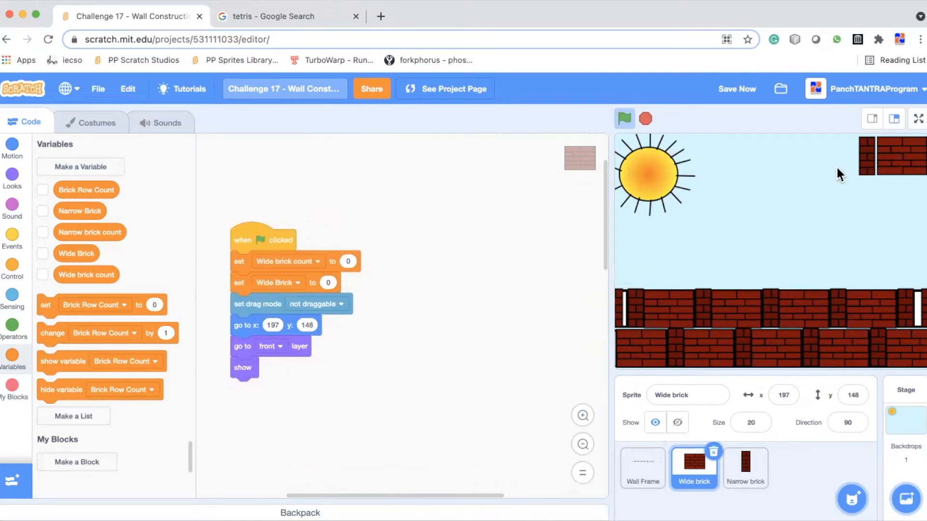
mouse_move(768, 230)
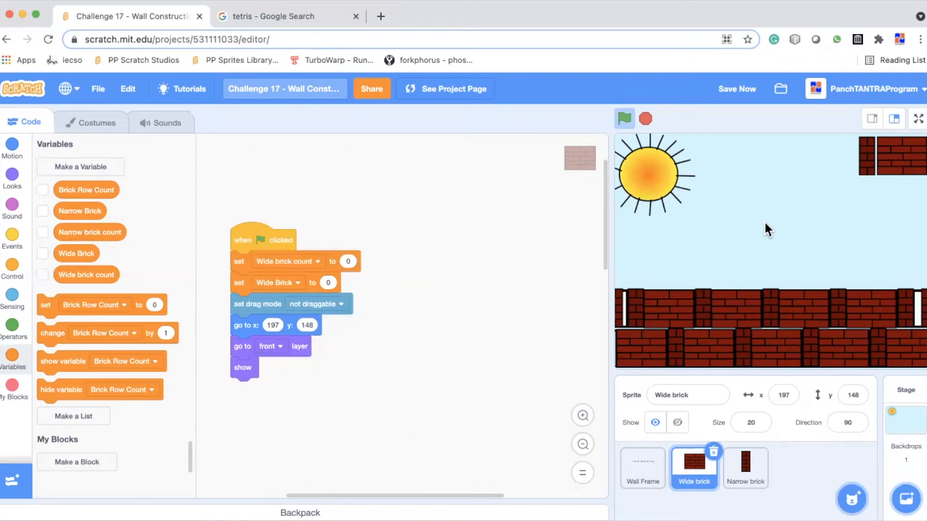
mouse_move(787, 256)
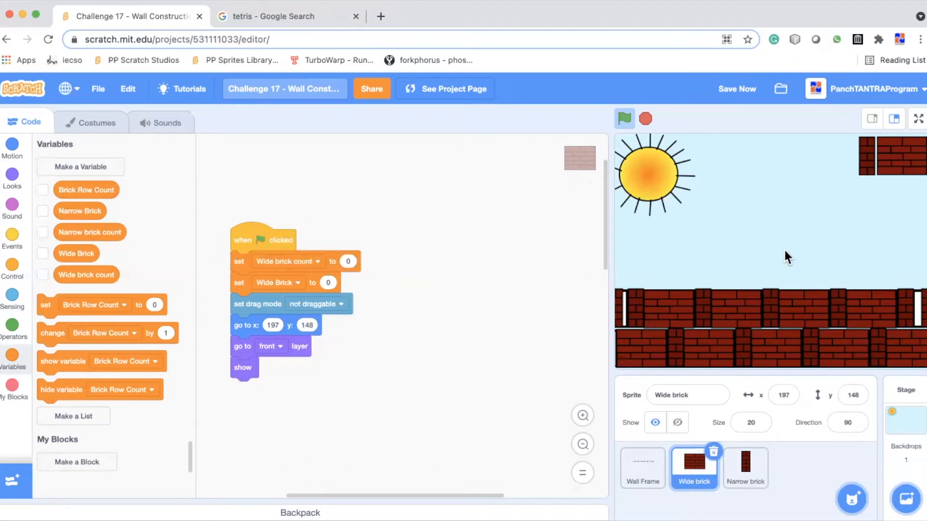
mouse_move(652, 350)
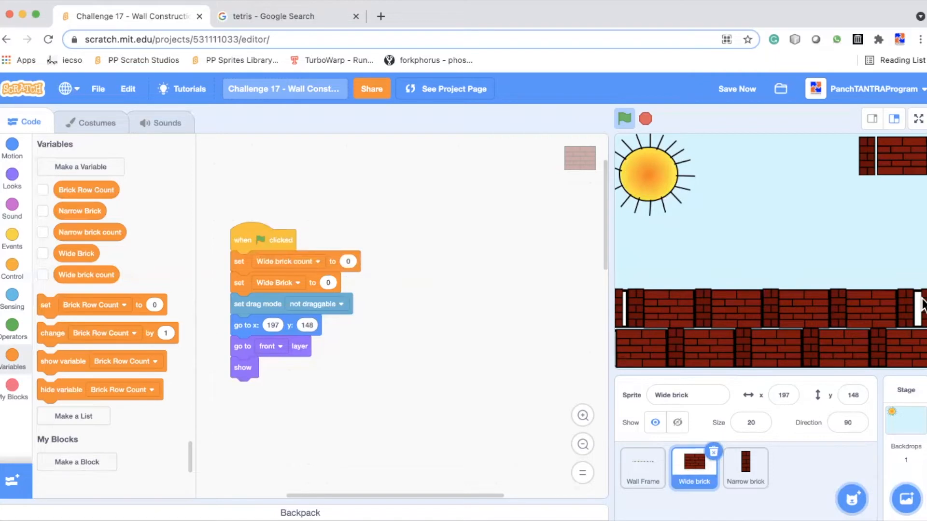
mouse_move(652, 265)
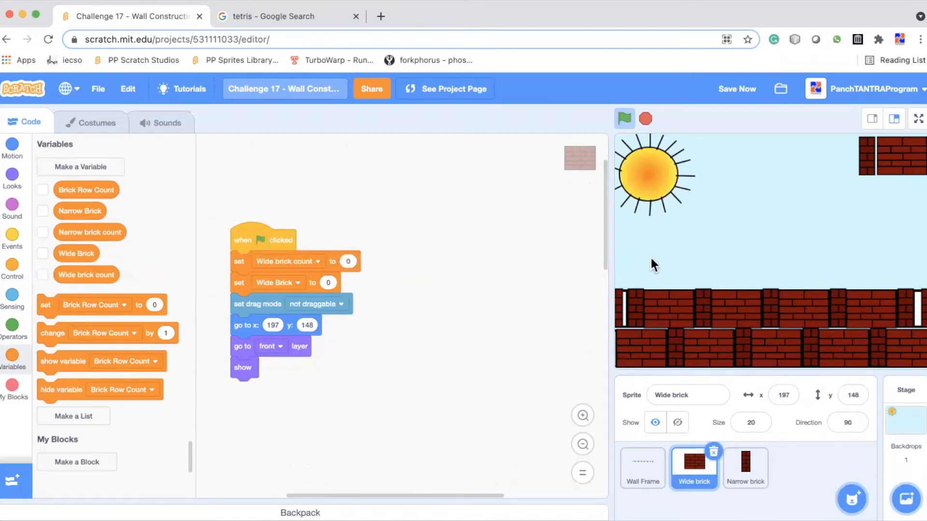
mouse_move(714, 226)
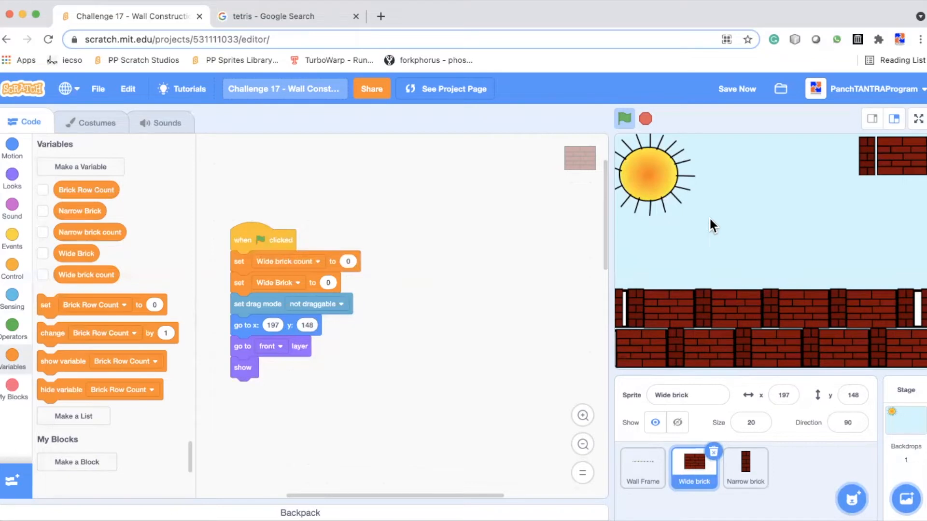
Stop the game, clearing the wall back to the empty frame with the wide brick at its start
left_click(625, 118)
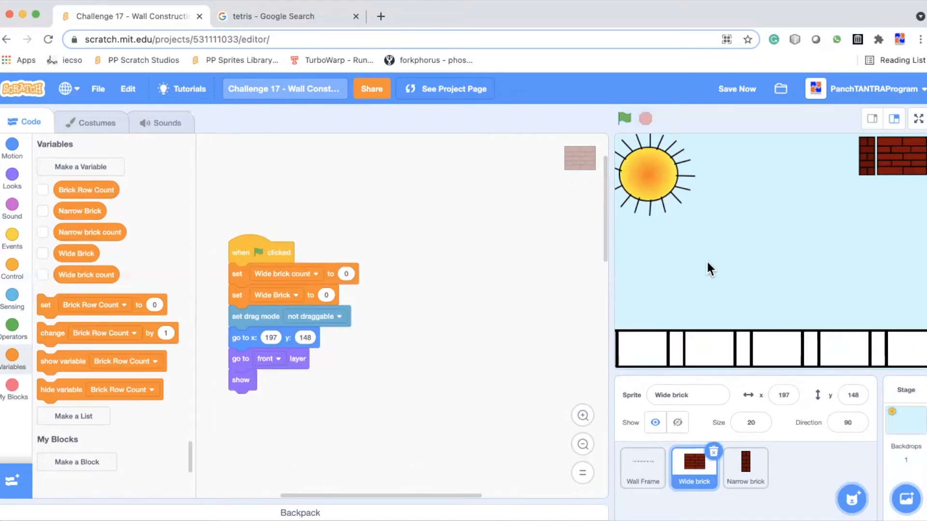
mouse_move(782, 276)
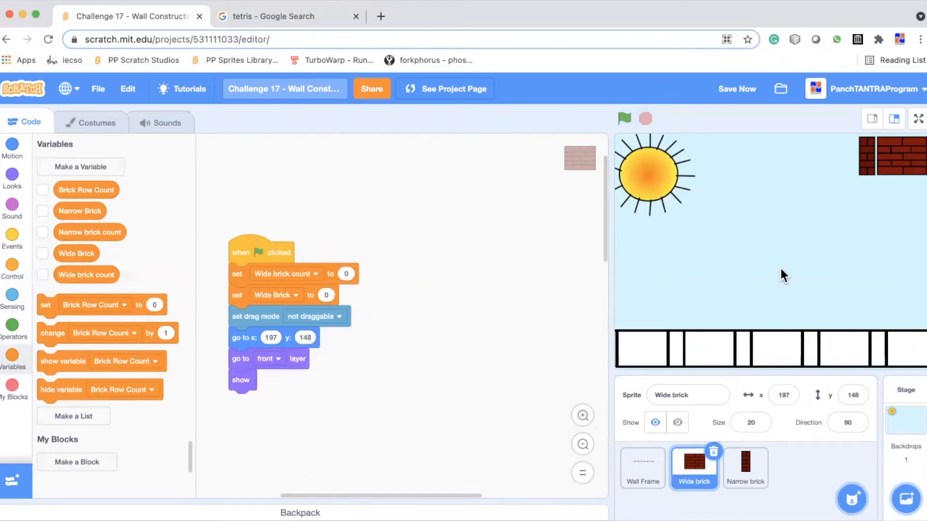
mouse_move(901, 168)
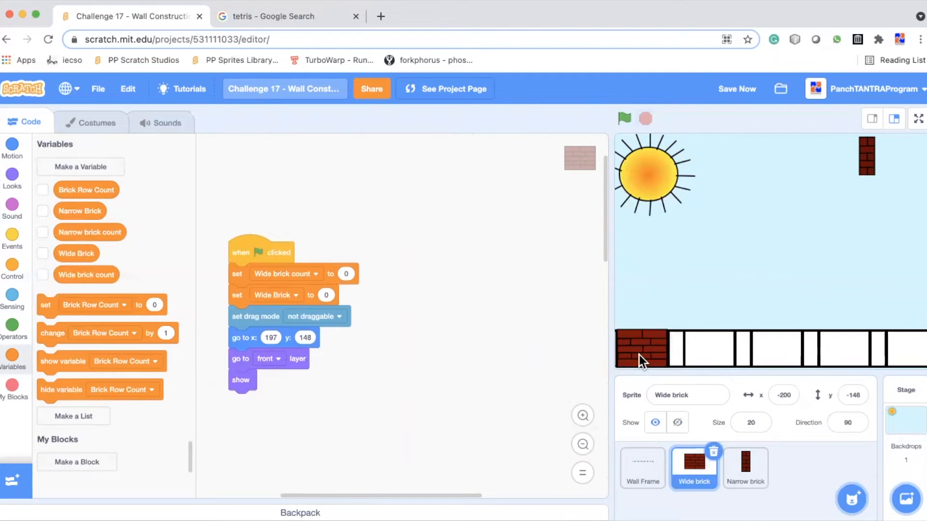
mouse_move(792, 393)
type("-96")
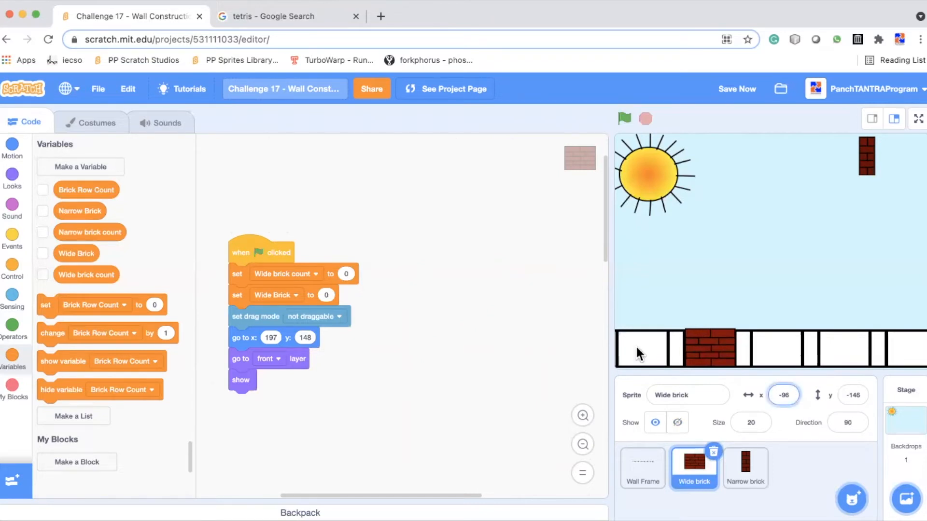
mouse_move(717, 347)
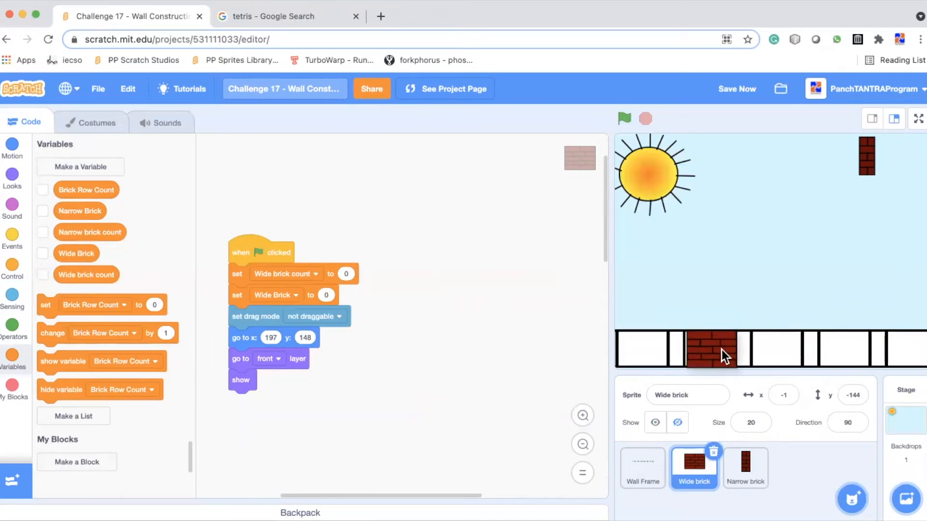
Review the Wall Frame sprite's script, then return to the Wide brick sprite
left_click(642, 467)
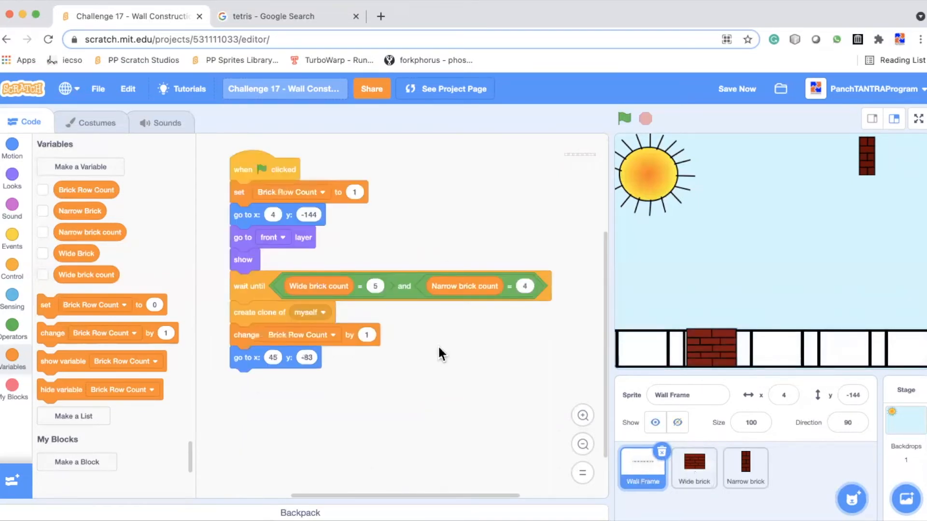
mouse_move(376, 273)
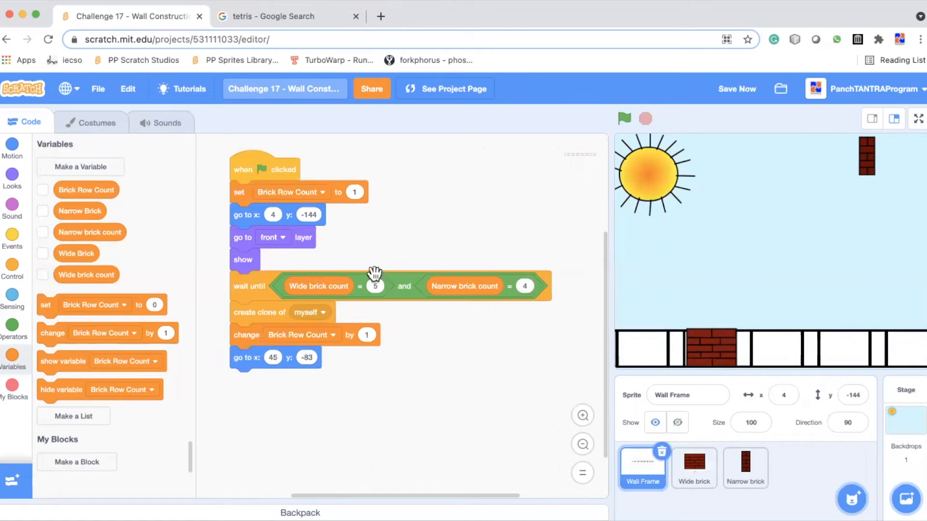
mouse_move(344, 286)
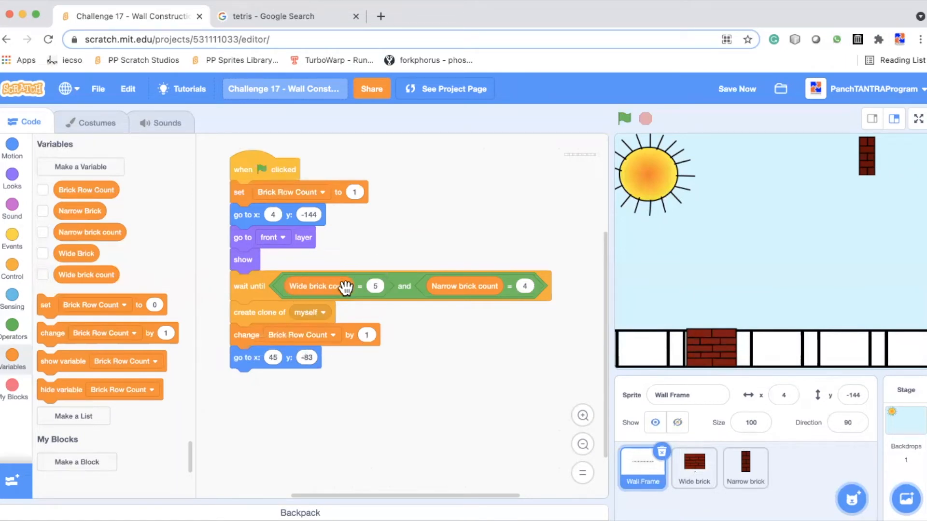
mouse_move(473, 286)
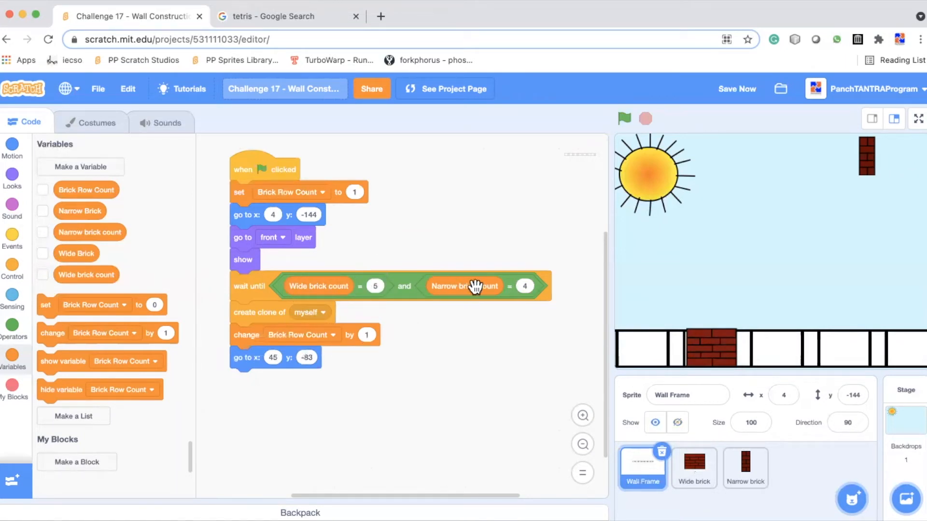
mouse_move(913, 356)
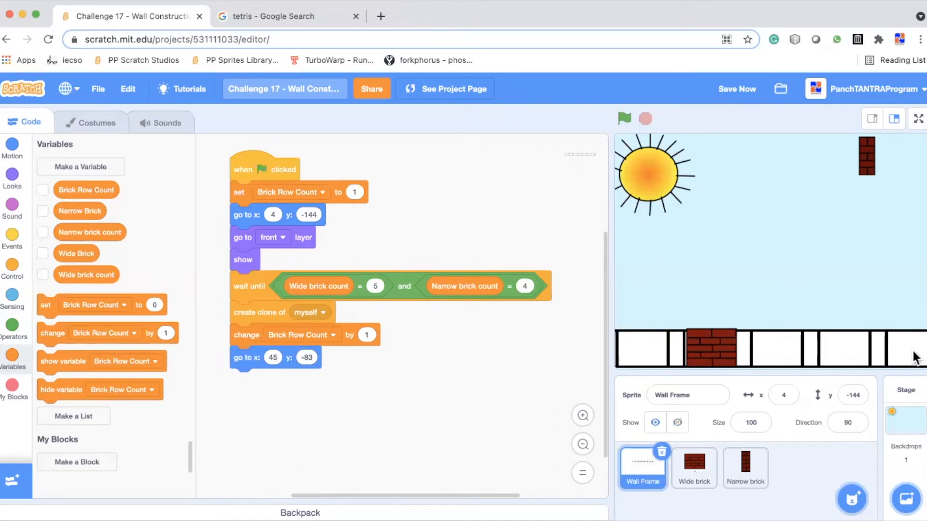
mouse_move(808, 293)
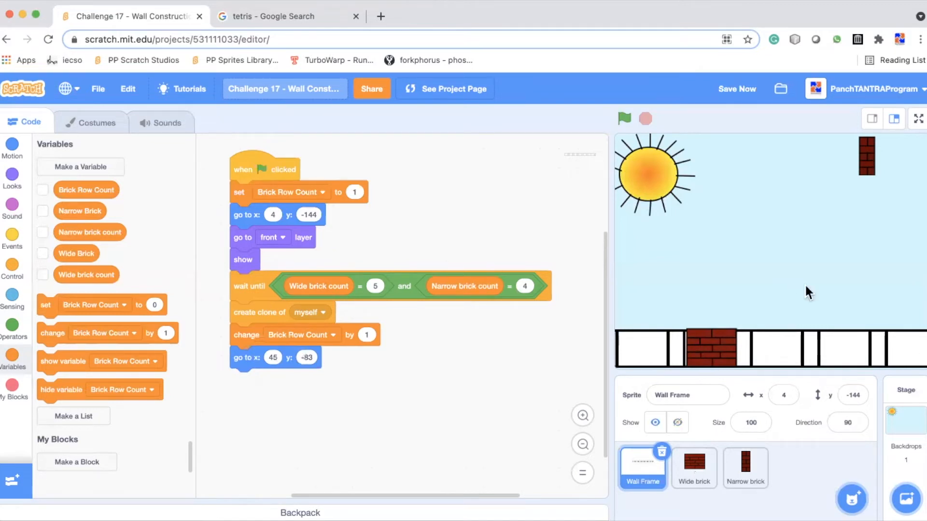
left_click(693, 467)
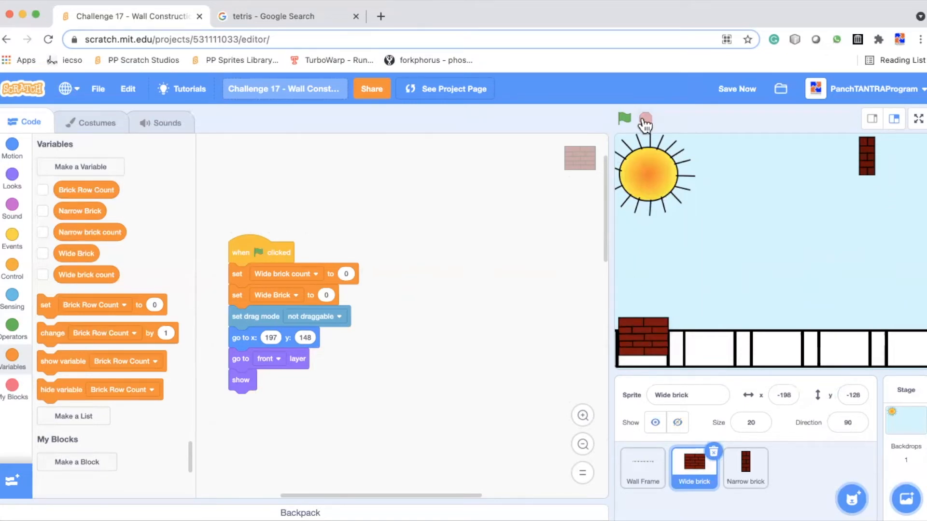
Start the game again with an empty wall frame
left_click(624, 119)
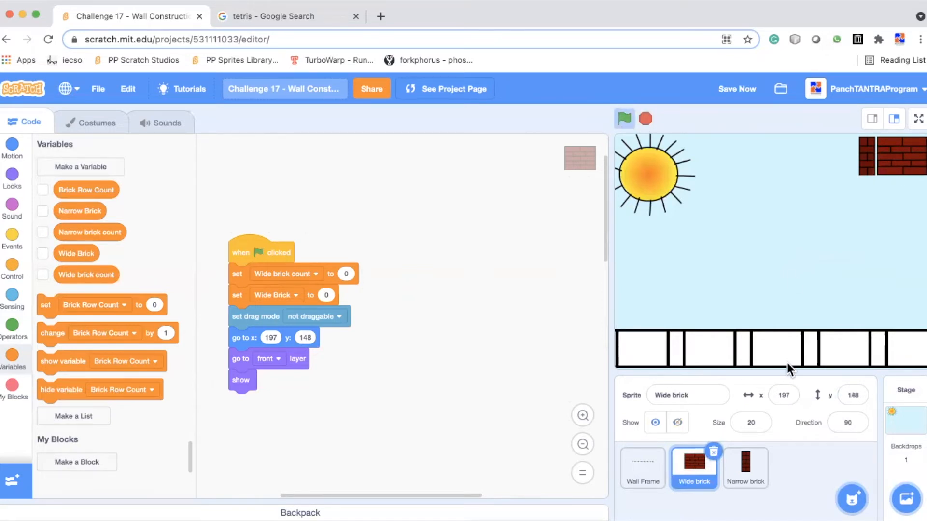
mouse_move(552, 347)
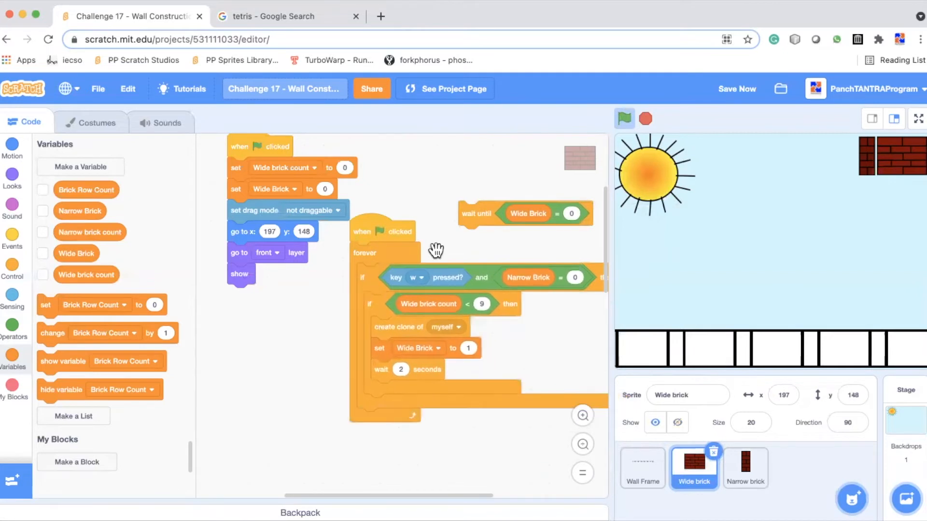
mouse_move(523, 251)
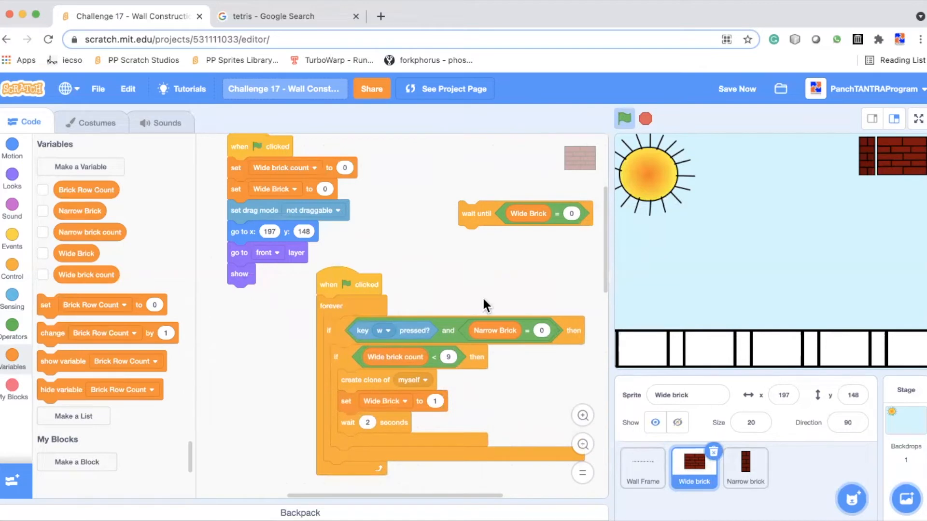
Detach the 'Narrow Brick = 0' check so the forever script tests only the w key
left_click(736, 89)
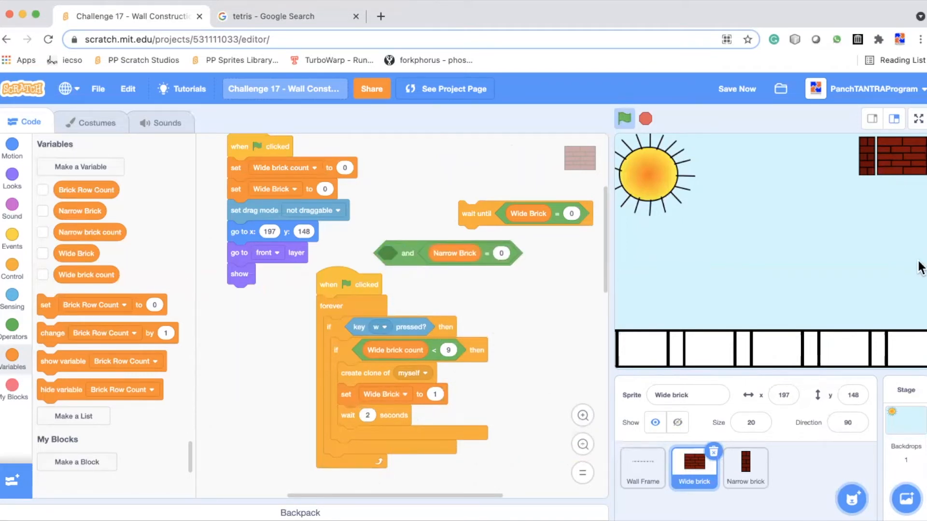
mouse_move(913, 293)
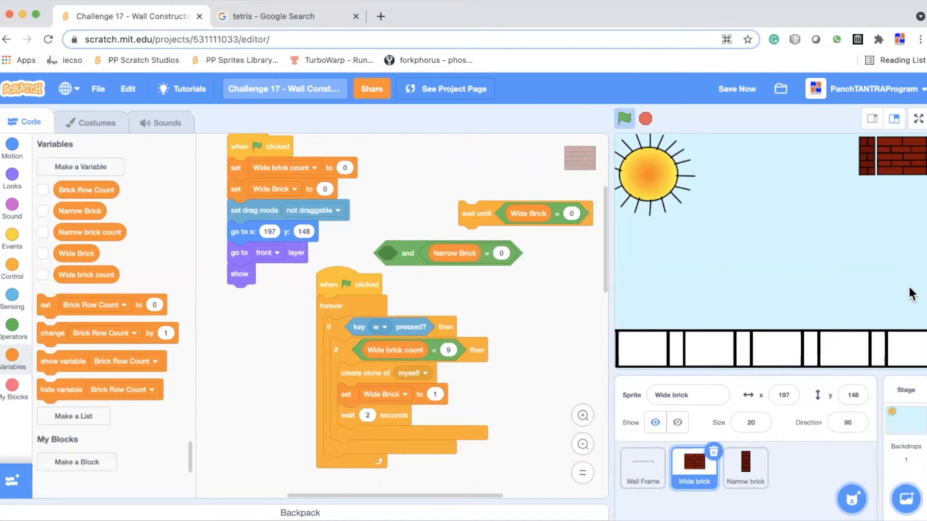
mouse_move(721, 355)
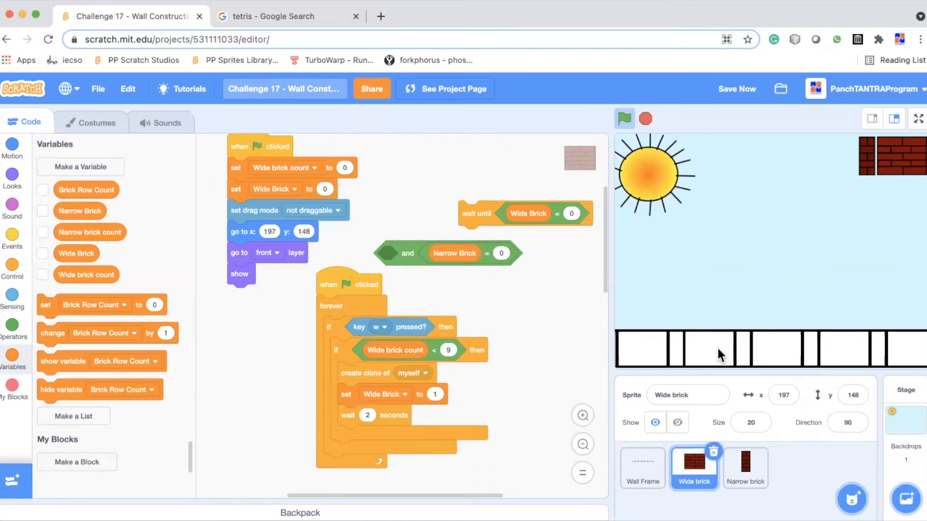
mouse_move(781, 316)
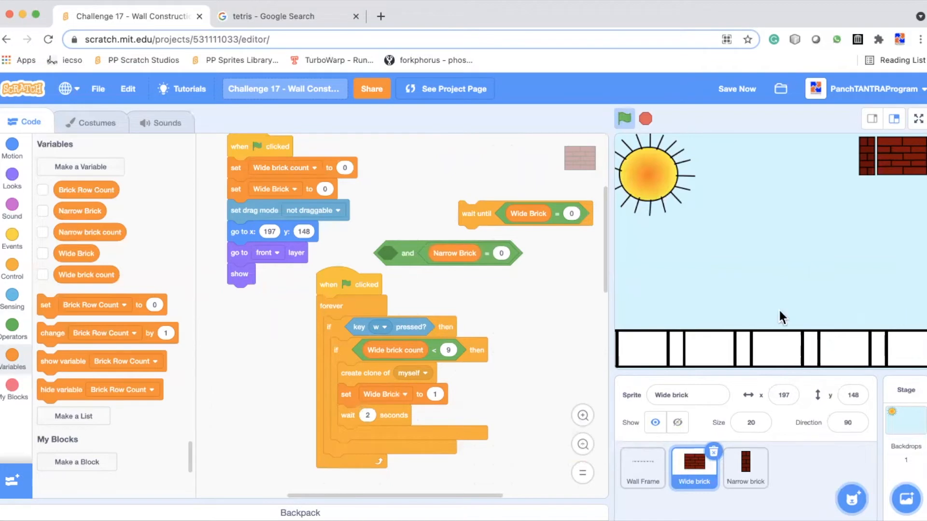
mouse_move(510, 389)
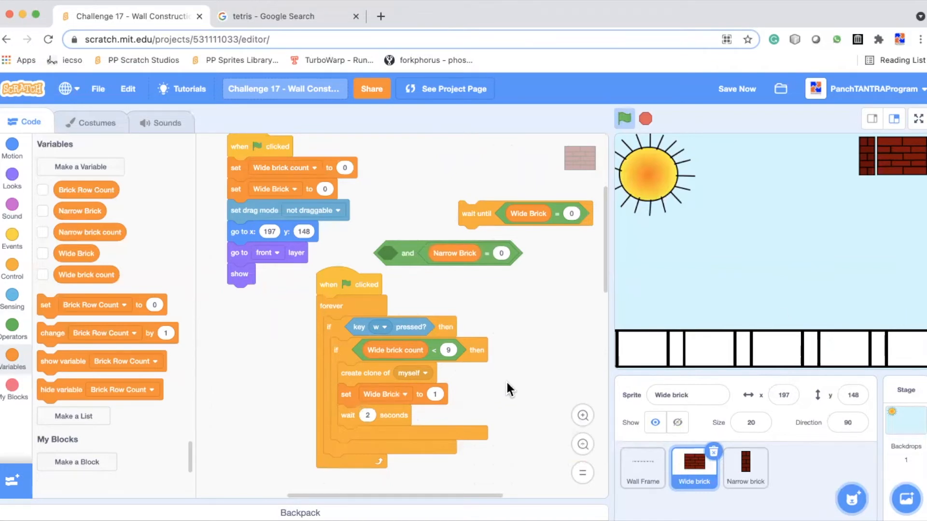
mouse_move(532, 293)
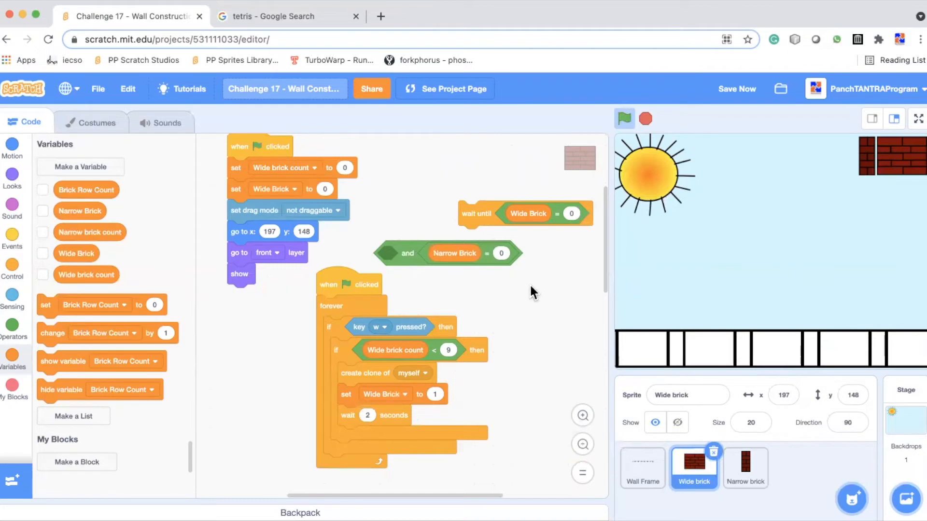
mouse_move(538, 364)
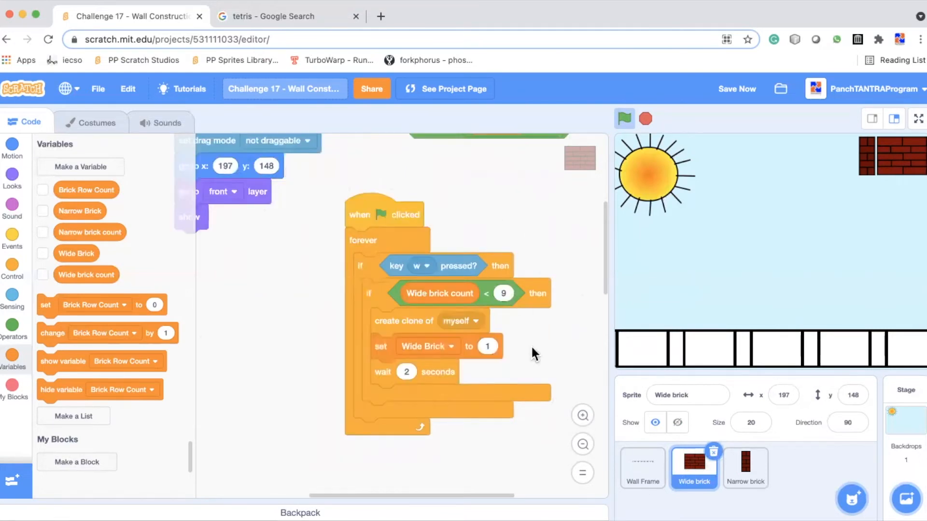
mouse_move(428, 265)
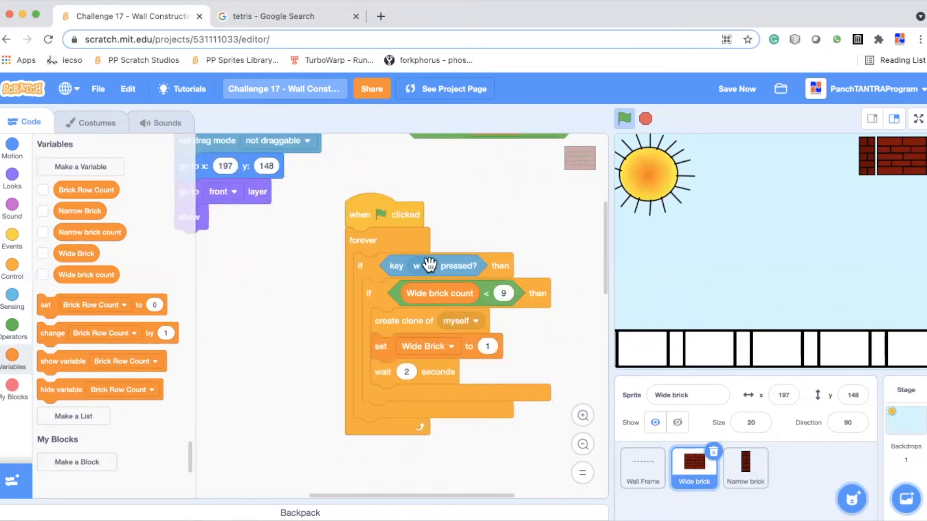
mouse_move(504, 322)
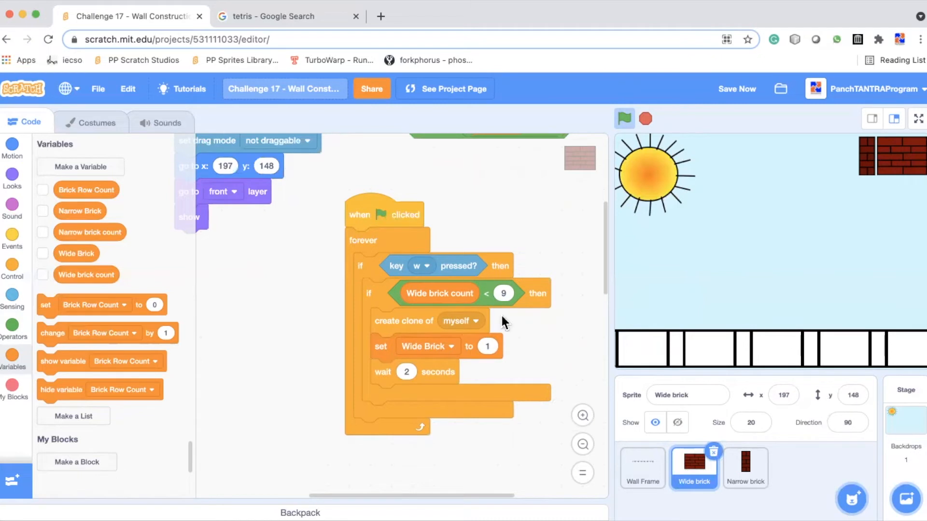
mouse_move(473, 329)
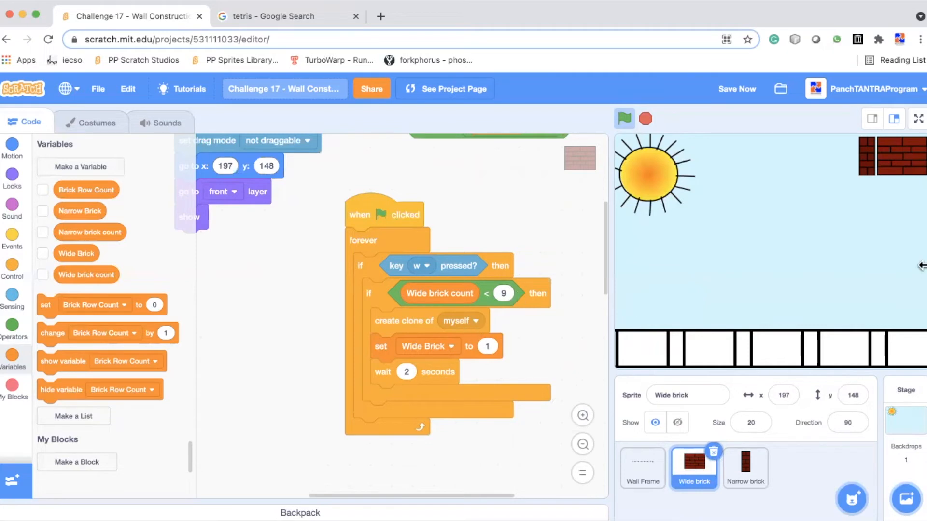
mouse_move(883, 310)
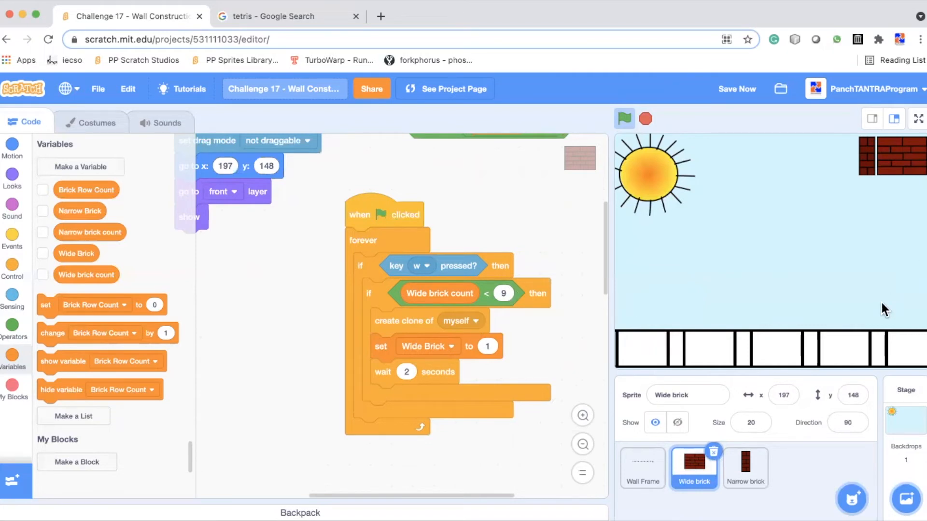
mouse_move(598, 293)
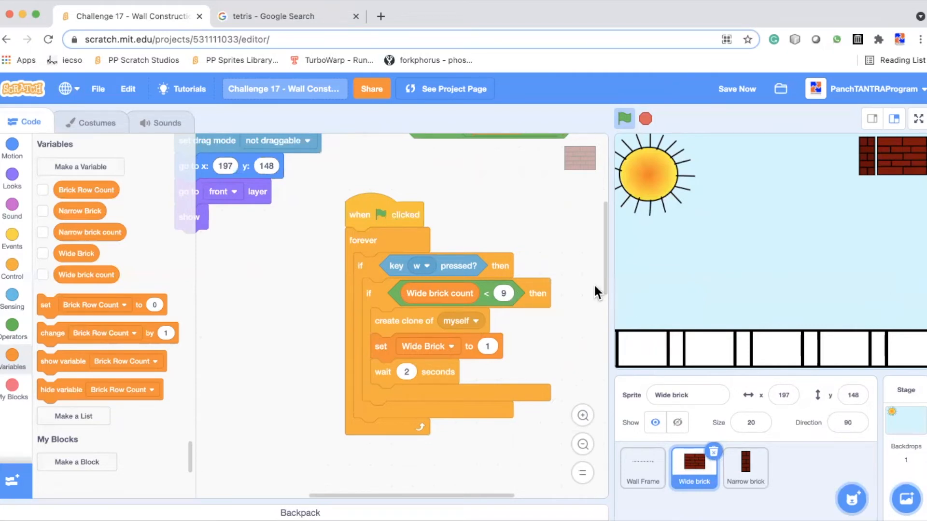
mouse_move(529, 337)
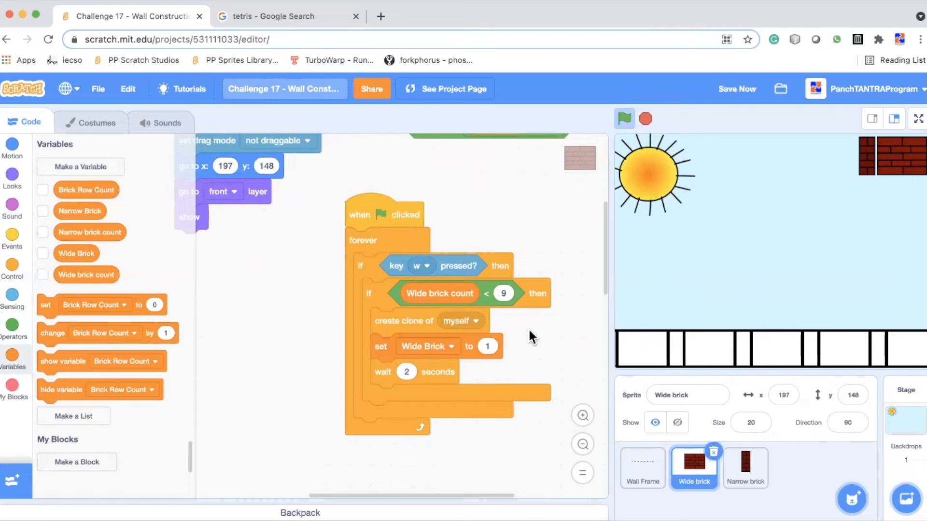
mouse_move(435, 321)
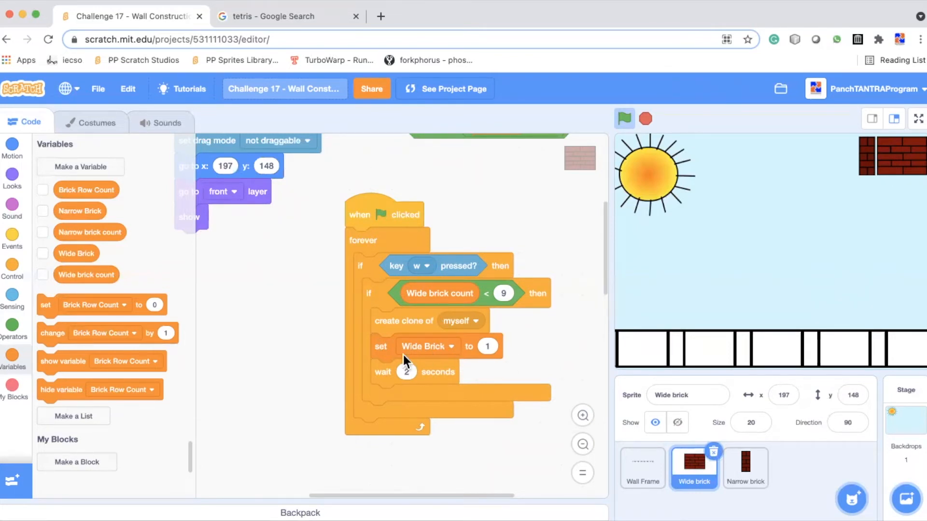
mouse_move(466, 347)
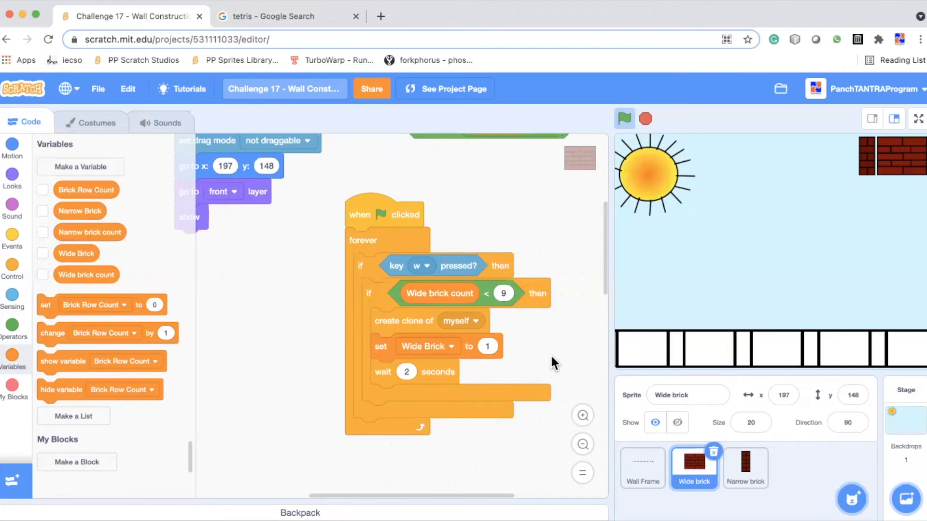
mouse_move(494, 346)
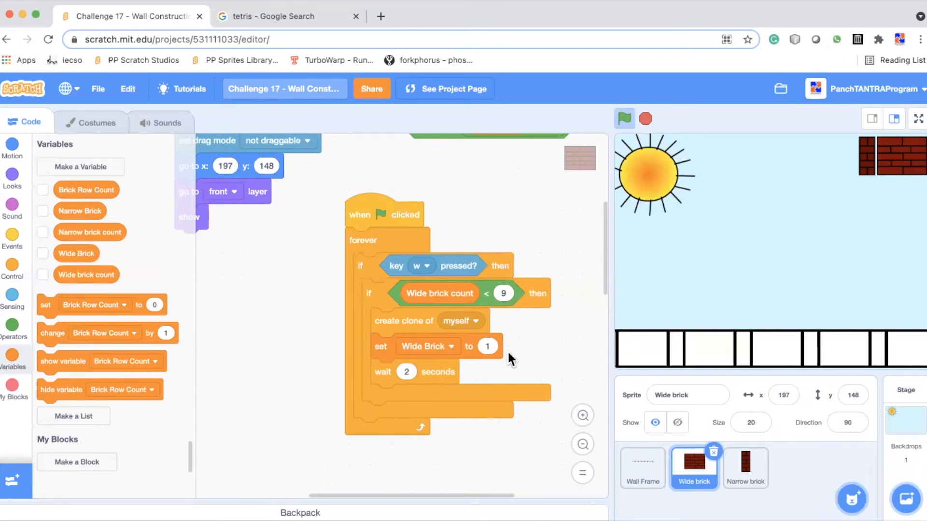
mouse_move(471, 378)
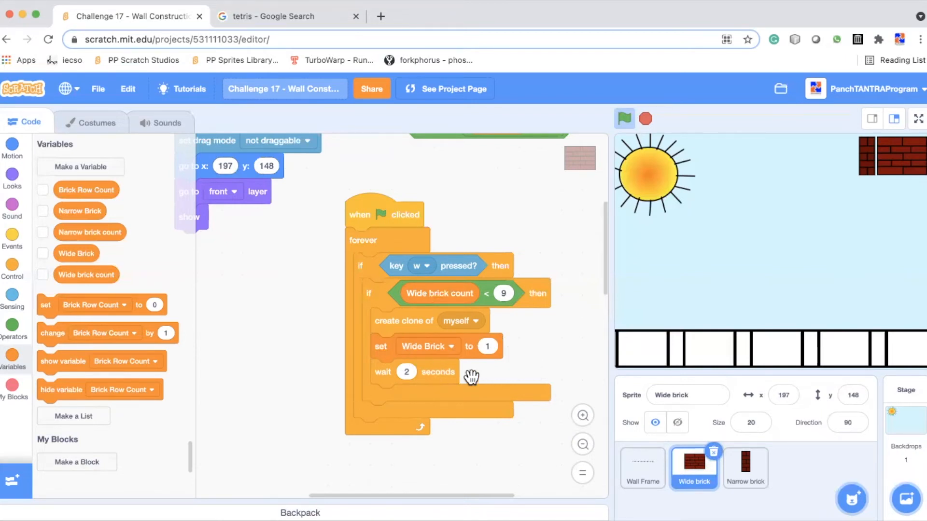
mouse_move(565, 353)
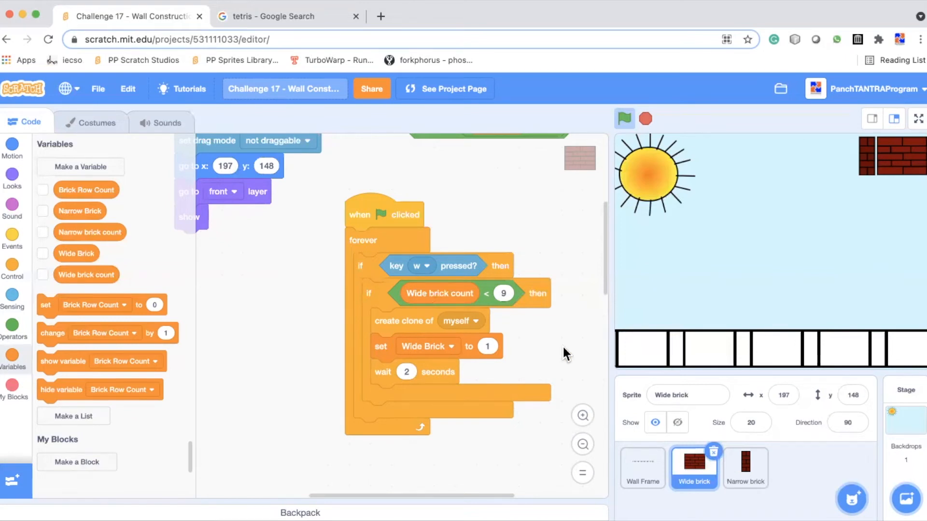
mouse_move(434, 379)
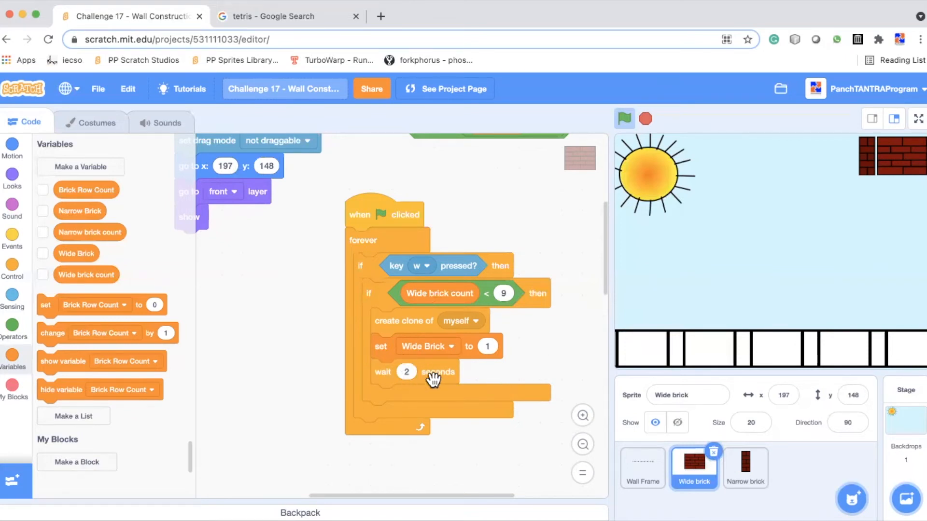
mouse_move(467, 449)
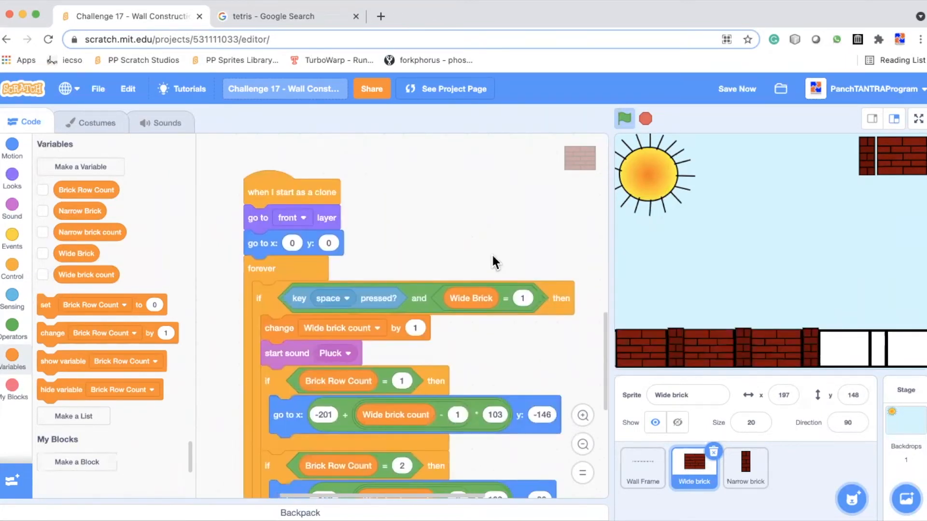
mouse_move(396, 231)
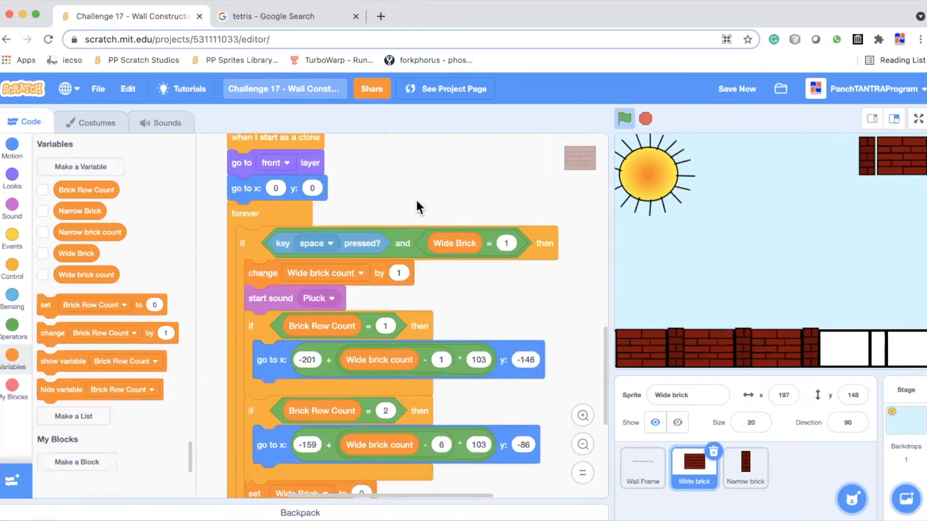
mouse_move(502, 312)
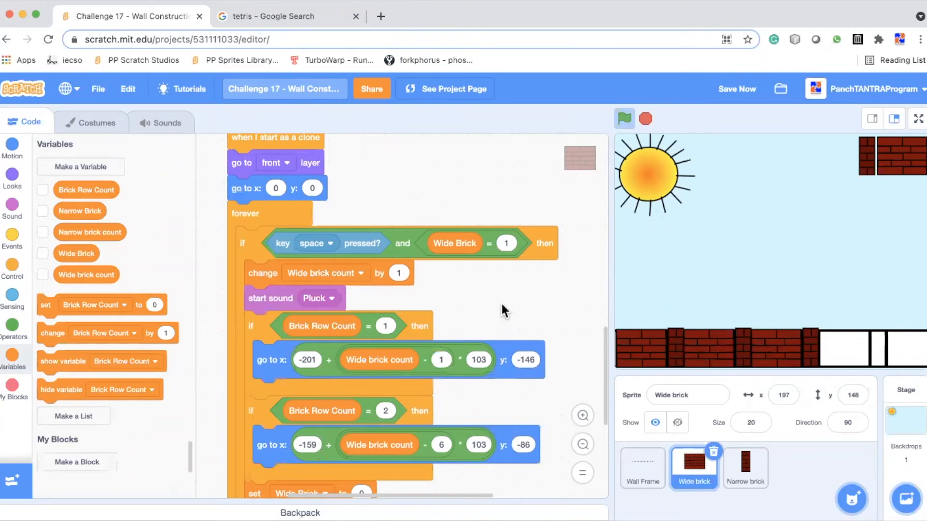
mouse_move(359, 262)
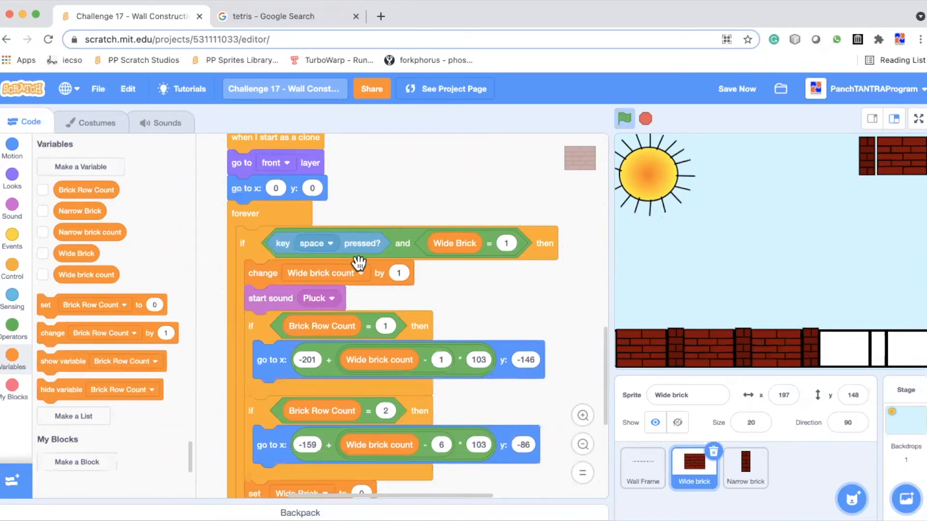
mouse_move(441, 226)
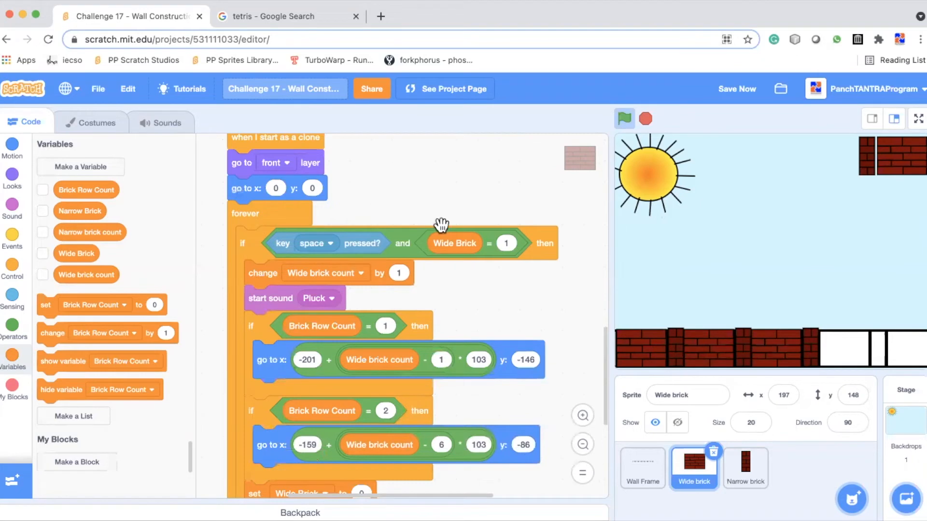
mouse_move(463, 296)
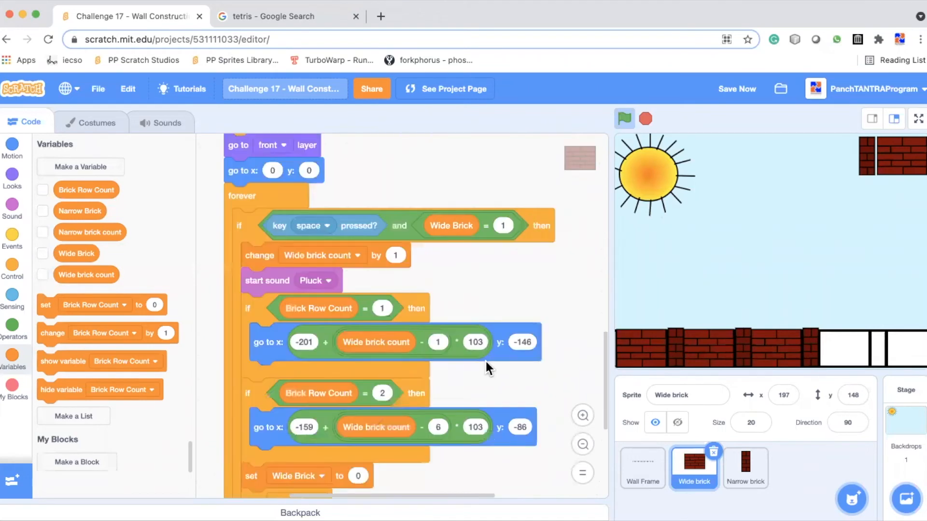
mouse_move(458, 229)
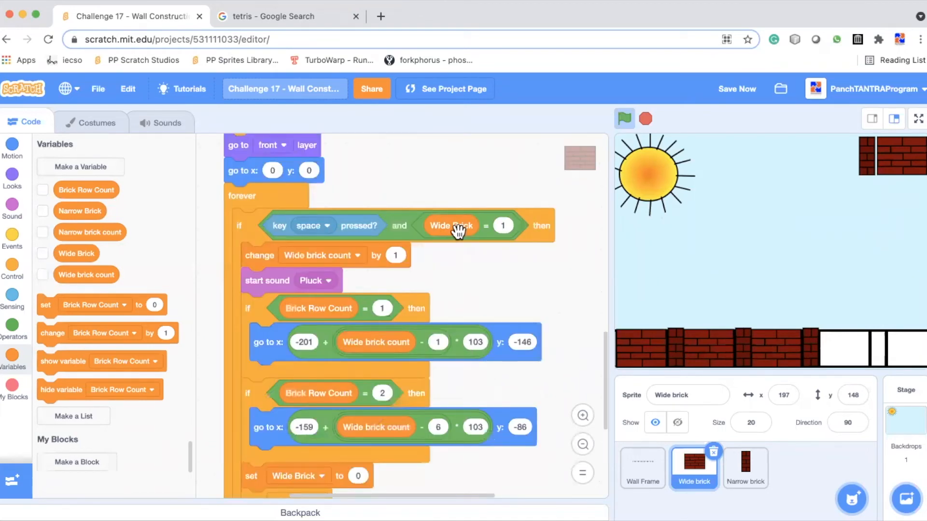
mouse_move(475, 285)
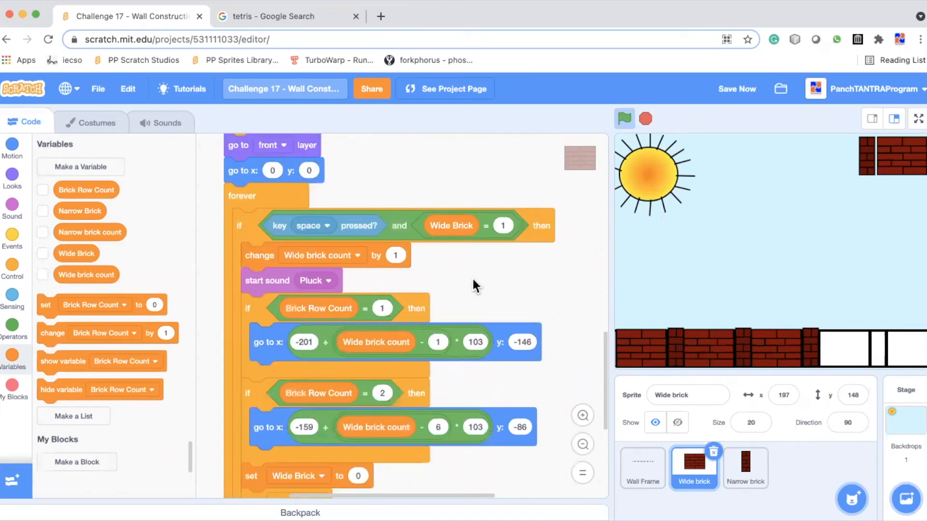
mouse_move(467, 271)
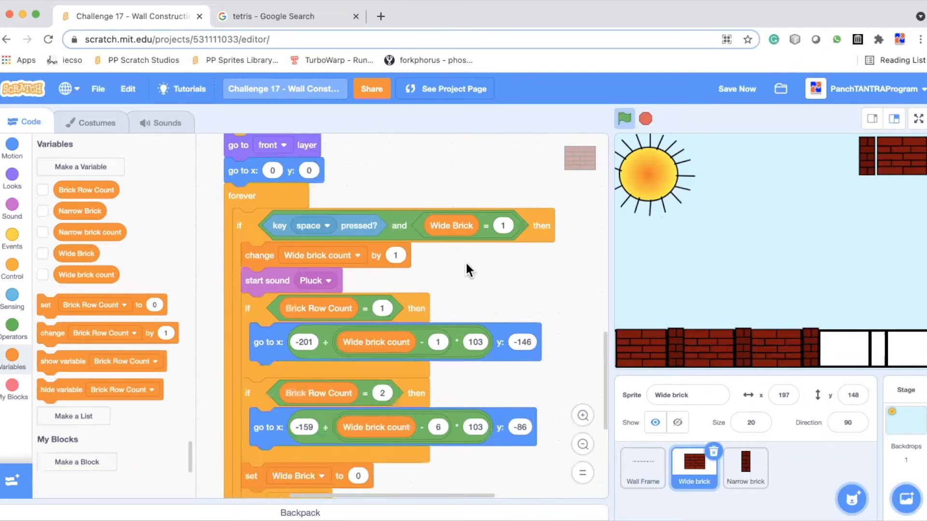
mouse_move(304, 328)
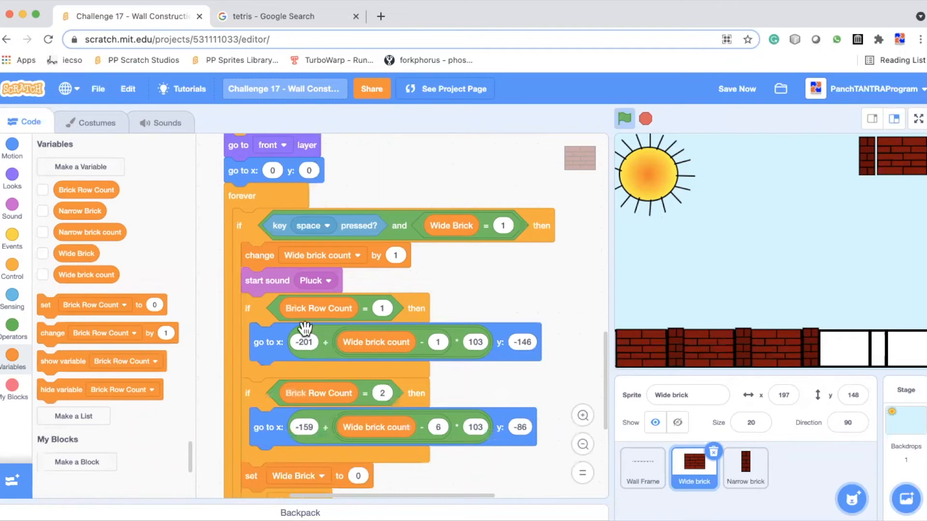
mouse_move(395, 303)
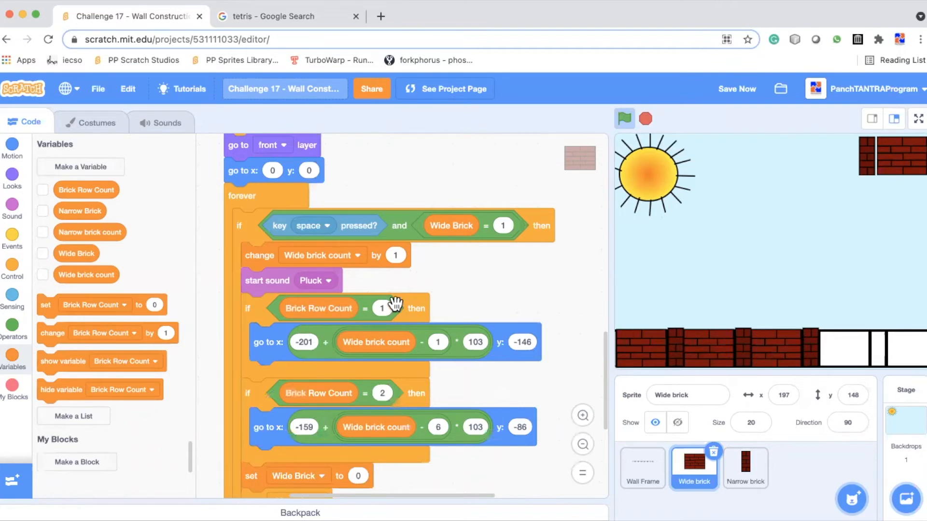
mouse_move(390, 477)
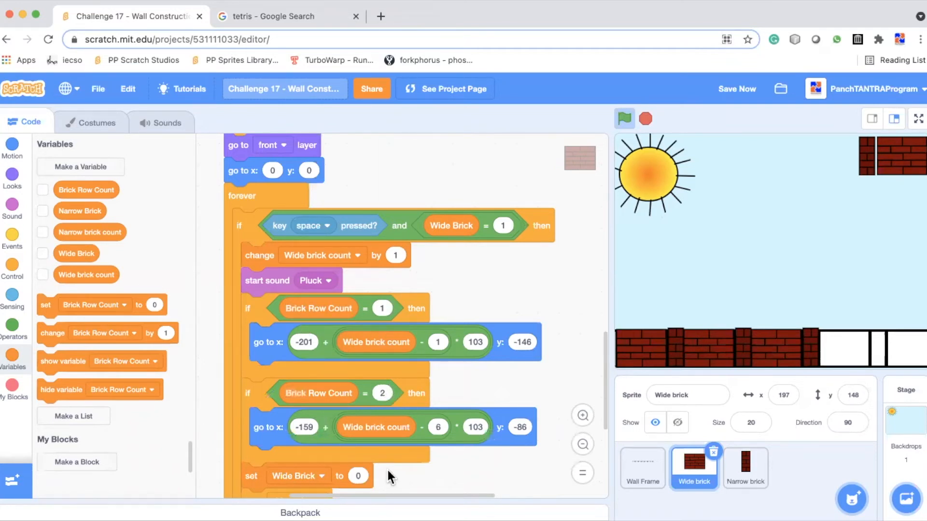
Review the clone placement script with its go-to x/y row formulas and test placing bricks
scroll("down", 3)
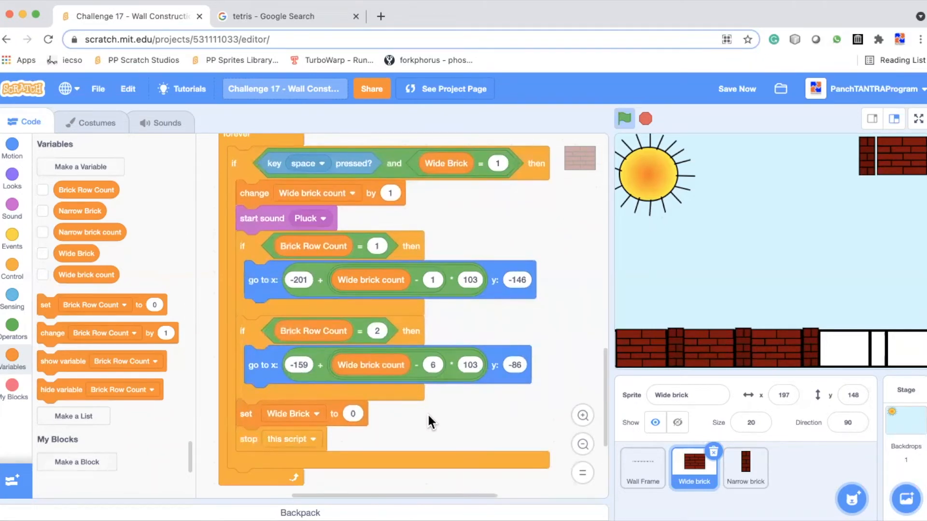
left_click(737, 89)
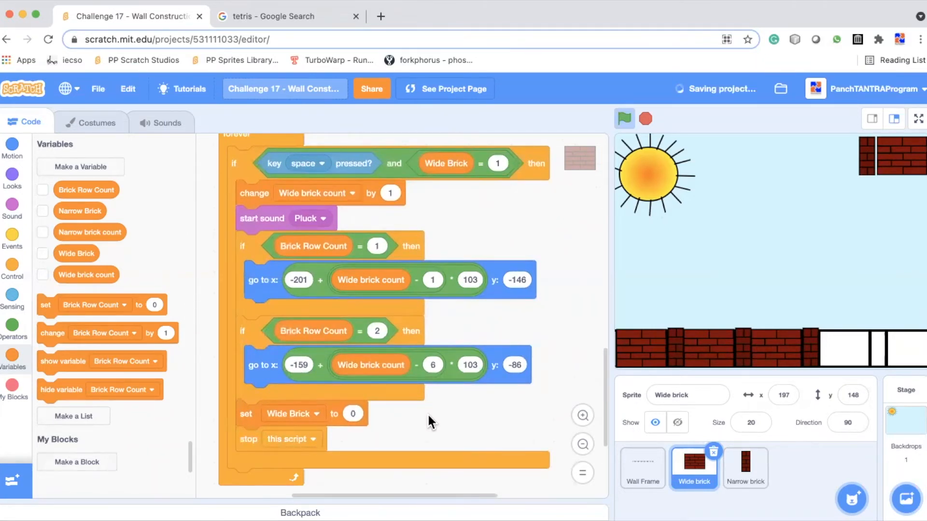
mouse_move(295, 295)
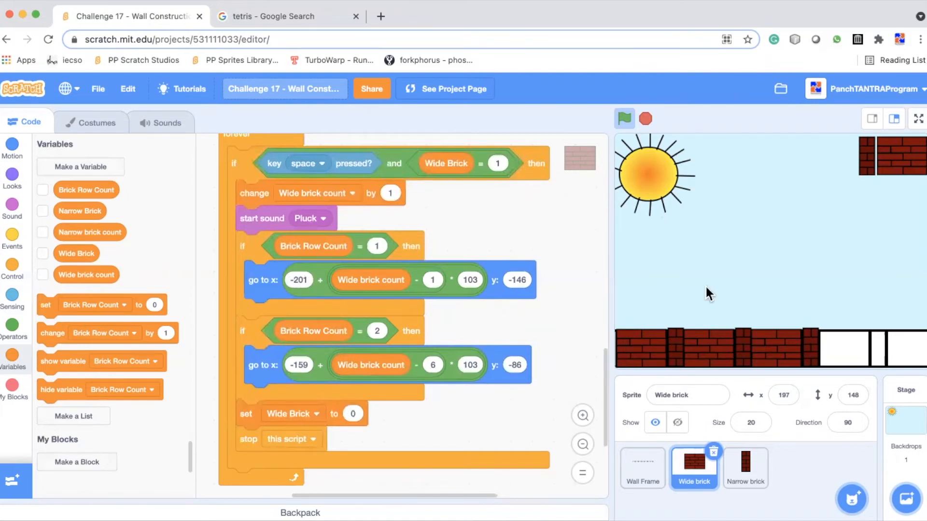
mouse_move(728, 187)
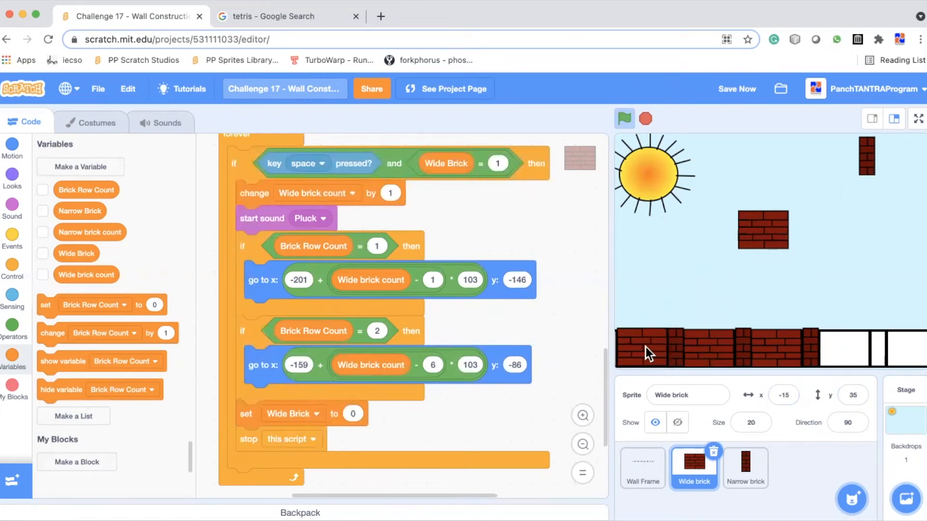
mouse_move(790, 275)
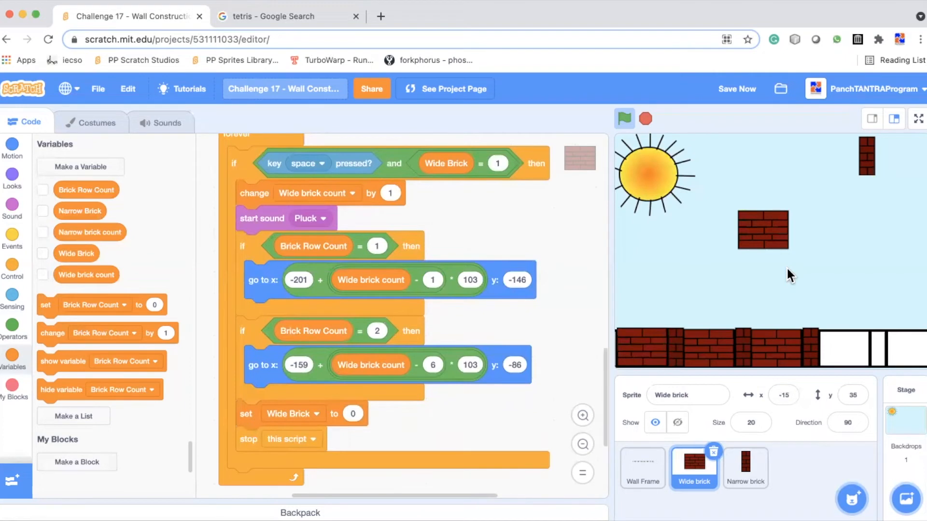
mouse_move(769, 286)
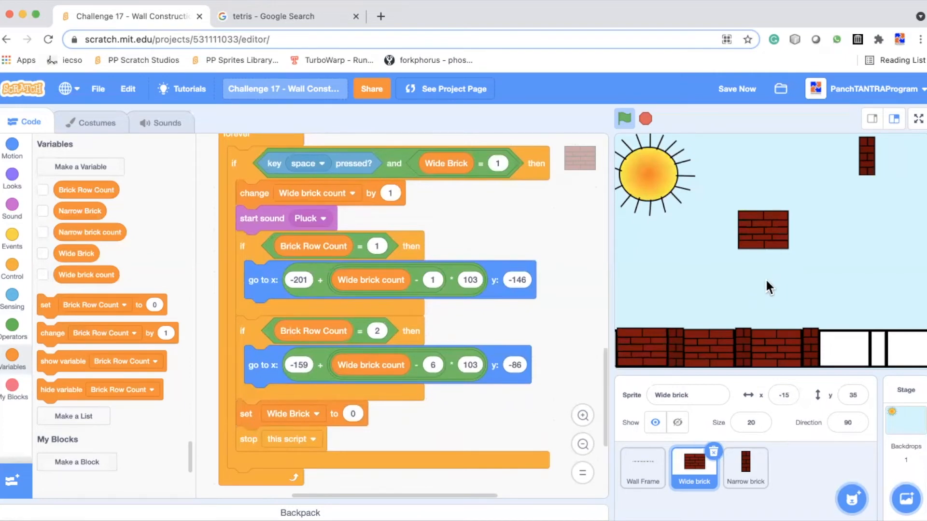
mouse_move(687, 291)
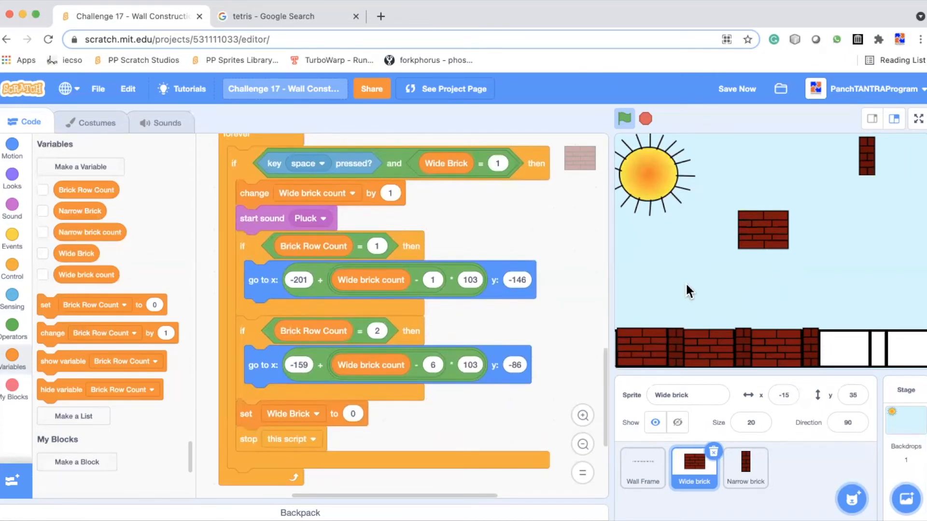
mouse_move(696, 263)
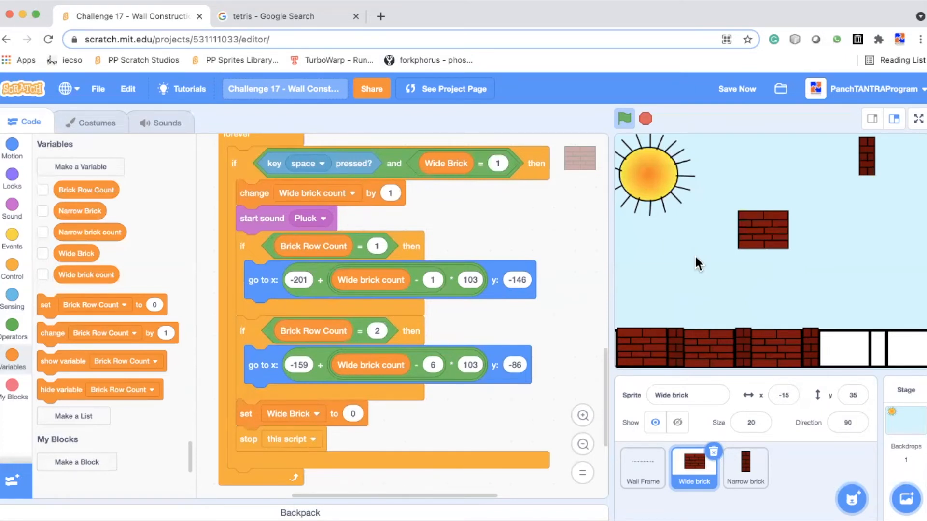
mouse_move(678, 251)
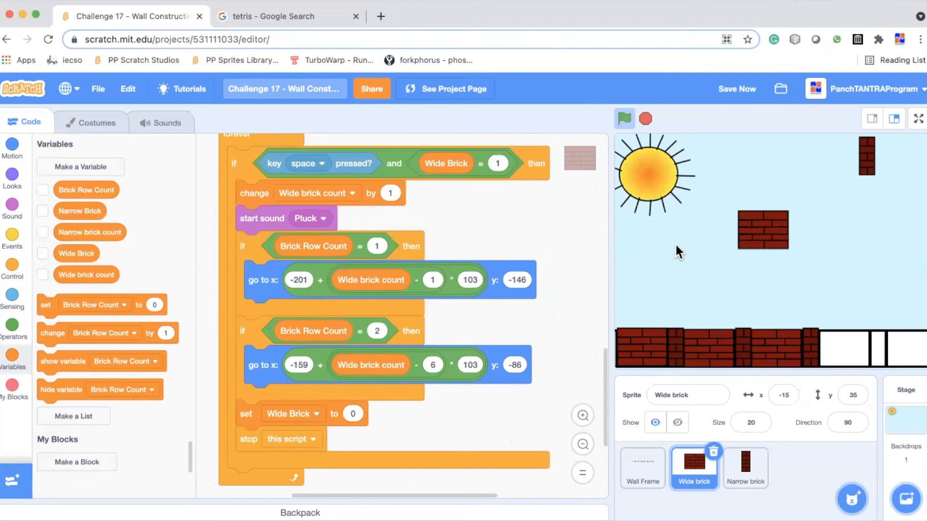
mouse_move(725, 241)
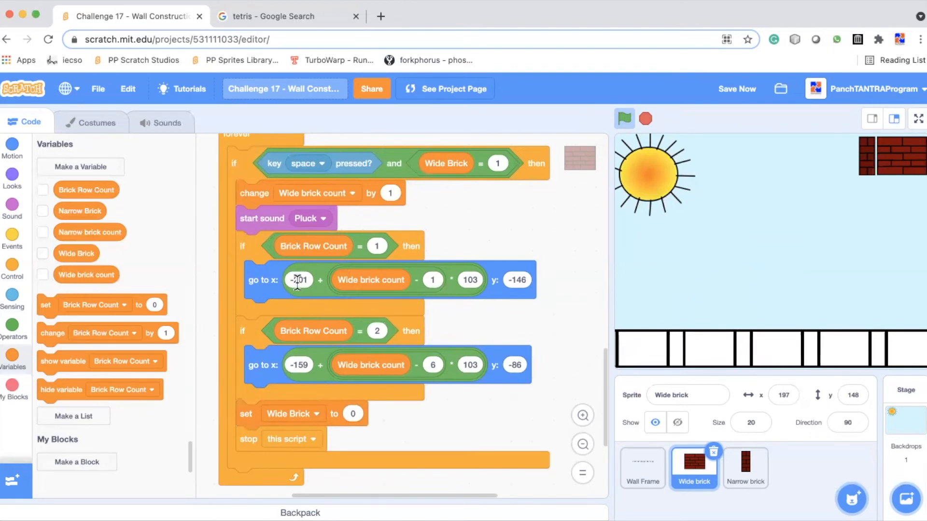
mouse_move(381, 280)
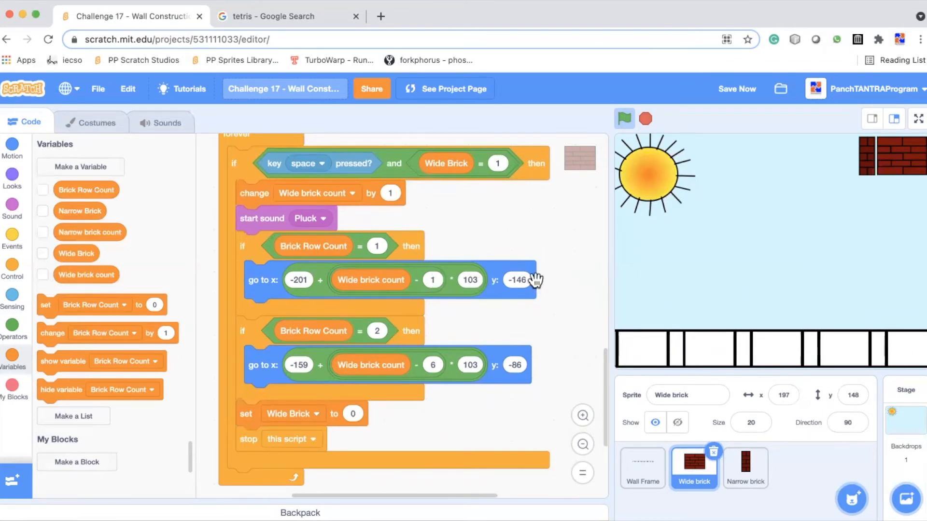
mouse_move(326, 236)
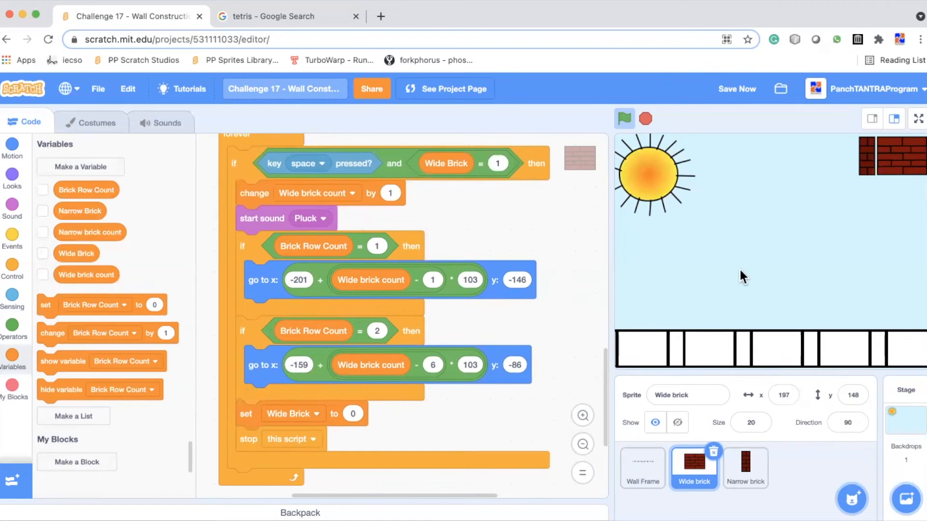
mouse_move(718, 299)
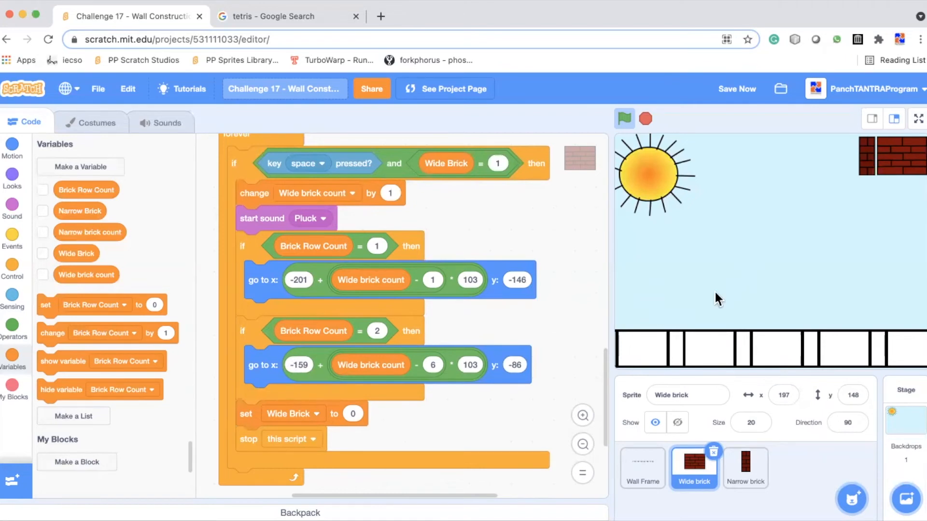
mouse_move(359, 379)
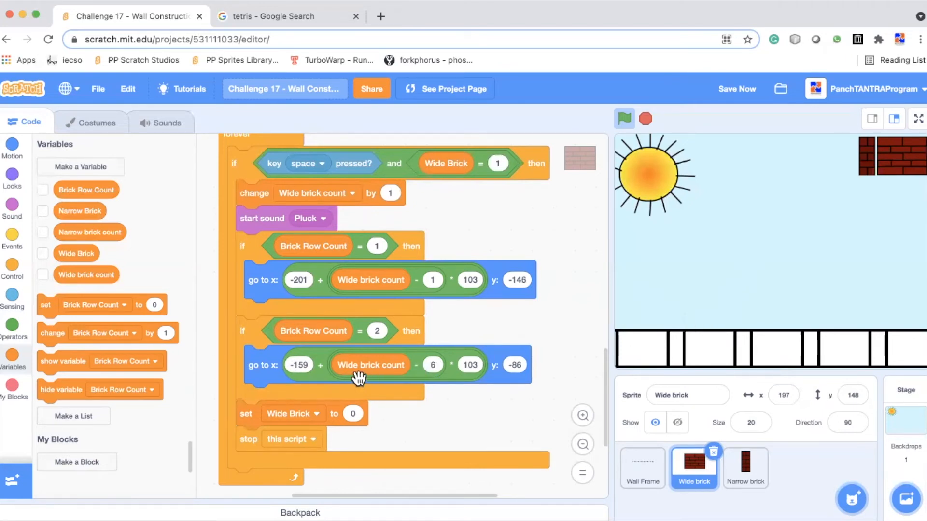
mouse_move(499, 423)
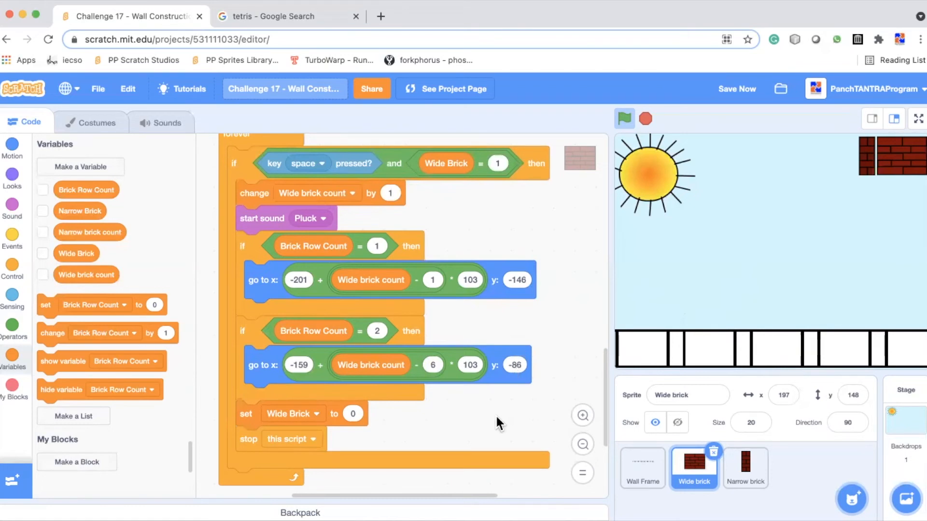
mouse_move(383, 365)
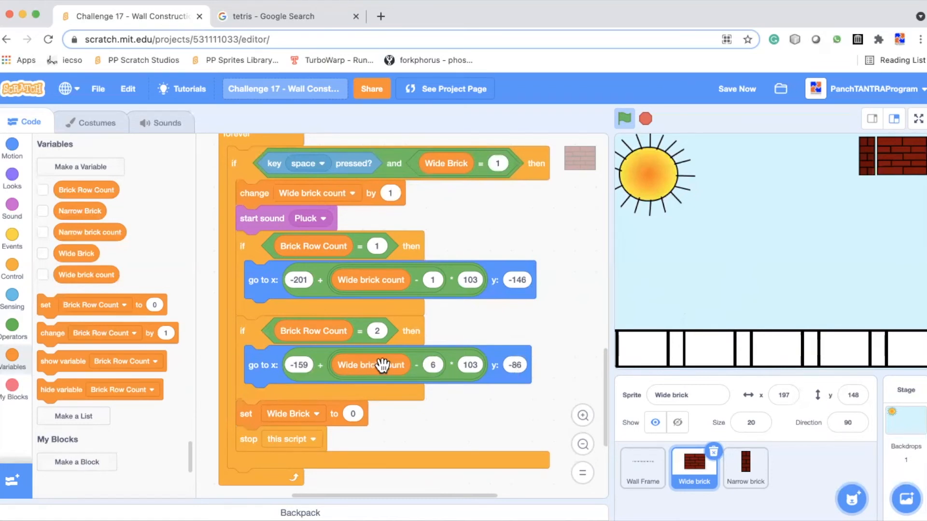
mouse_move(638, 354)
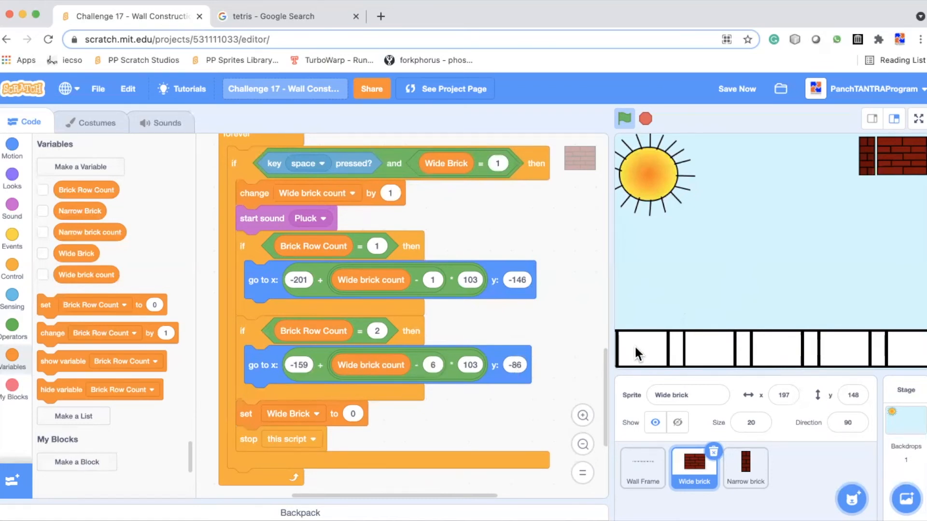
mouse_move(919, 364)
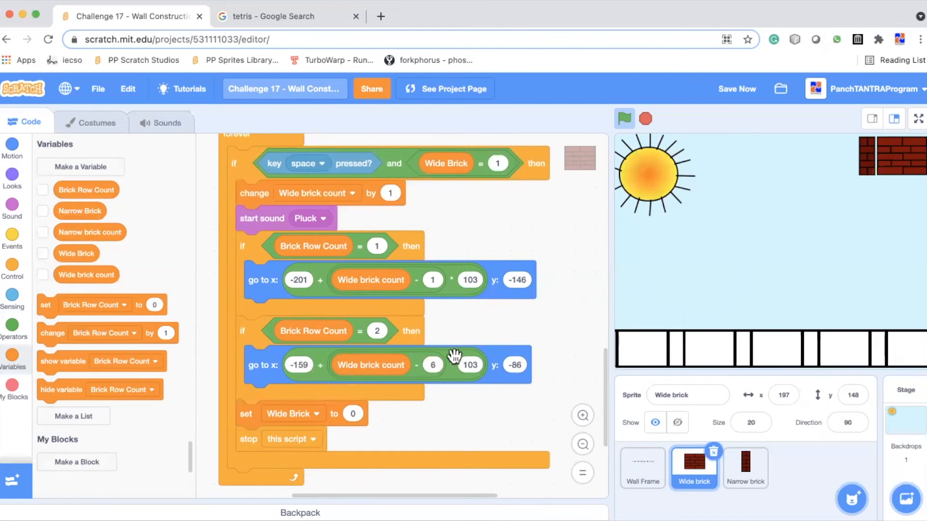
mouse_move(529, 327)
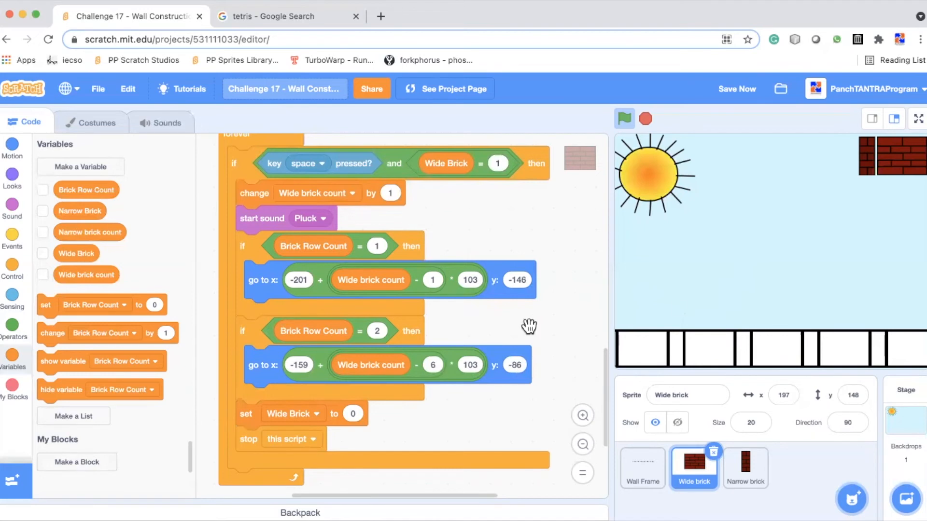
mouse_move(456, 420)
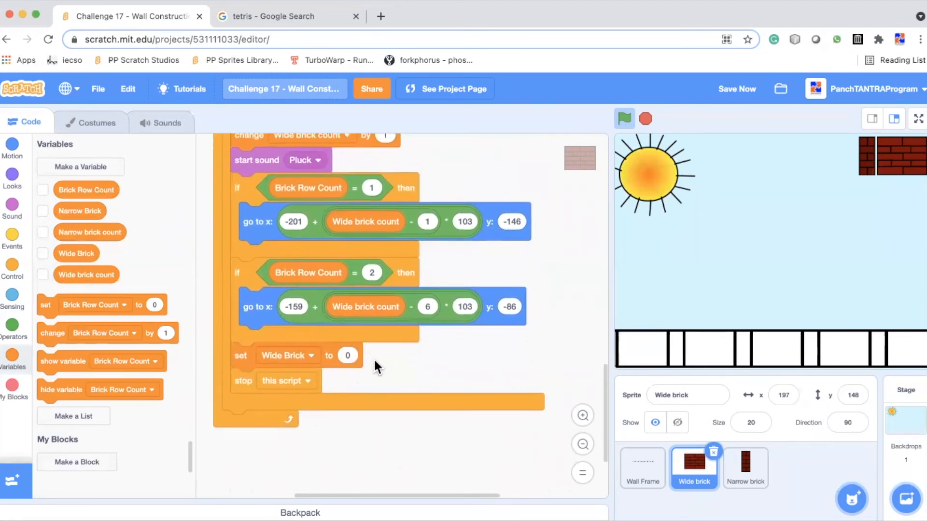
Scroll through the Wide brick's green-flag scripts showing the w-key clone loop
scroll("up", 3)
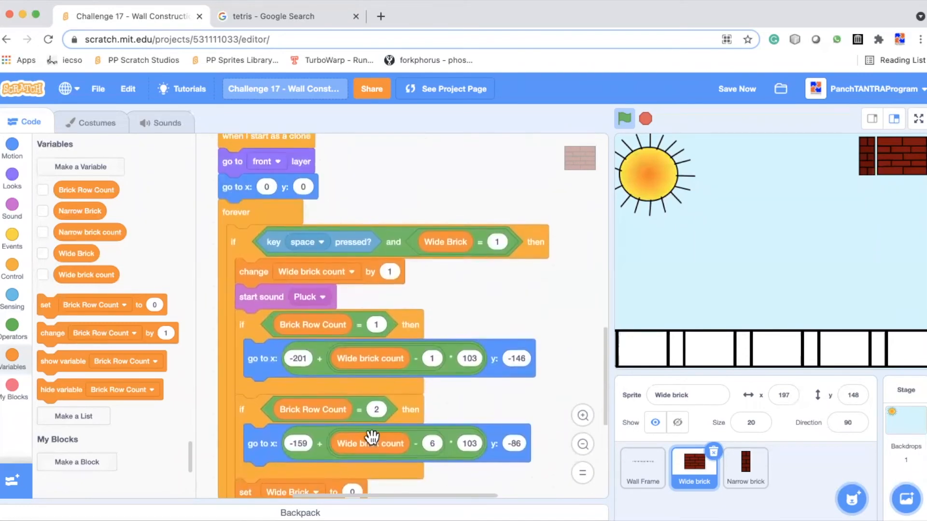
scroll("down", 3)
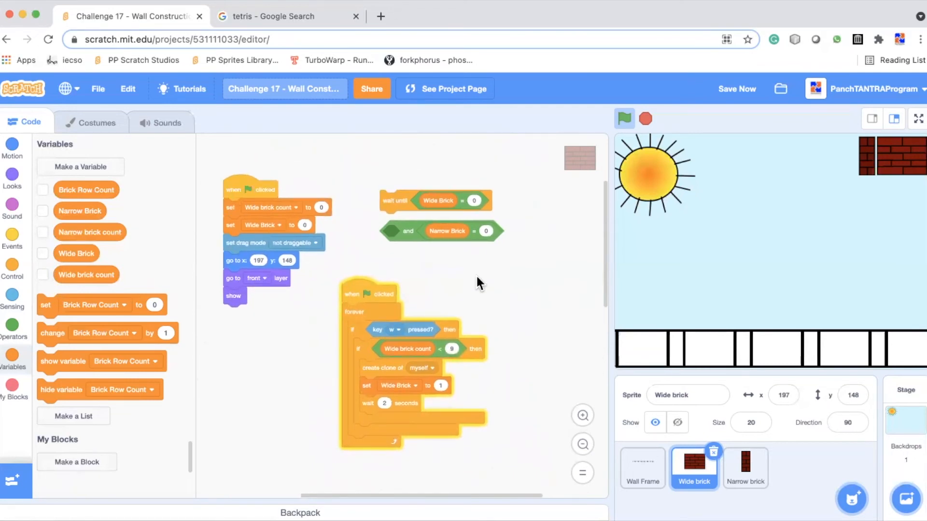
mouse_move(439, 312)
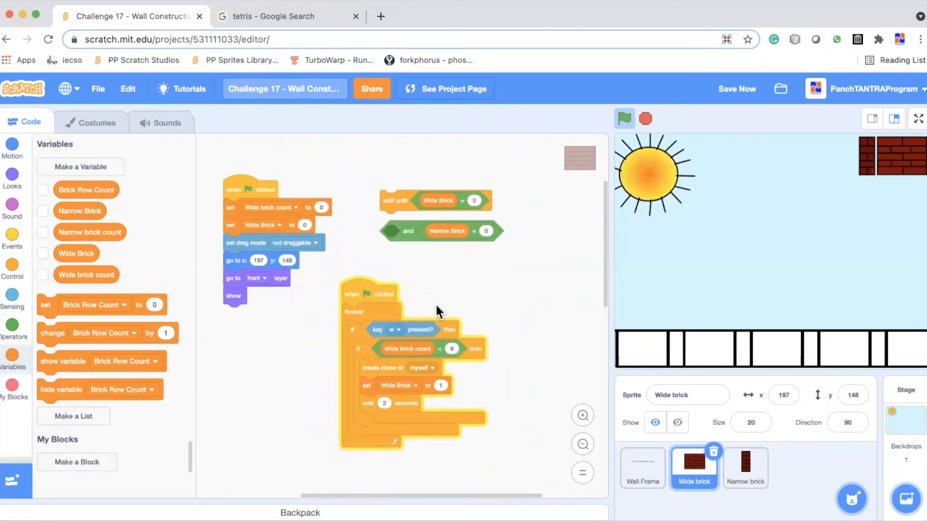
mouse_move(904, 154)
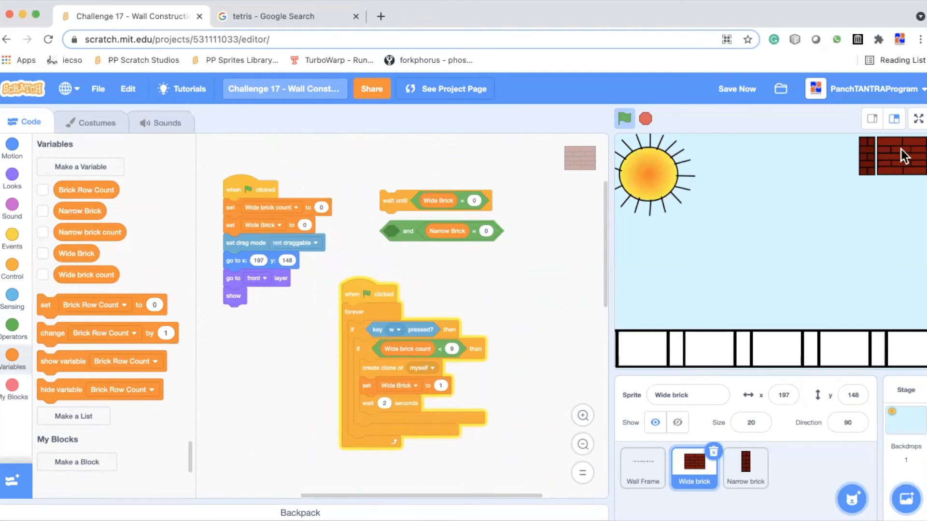
mouse_move(883, 180)
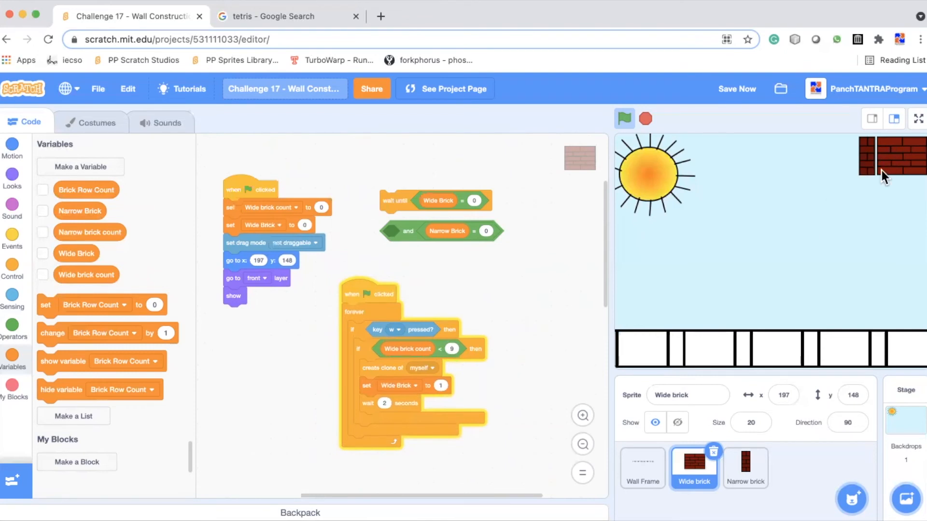
mouse_move(801, 272)
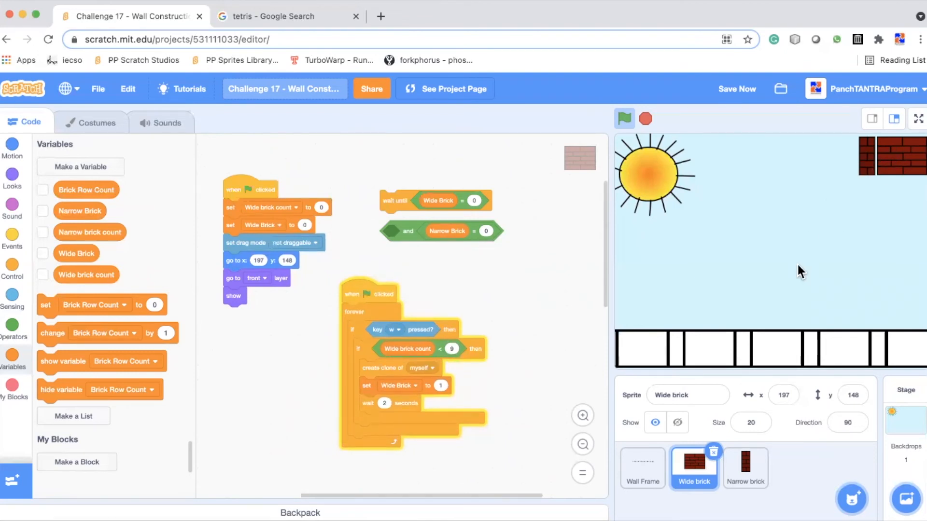
mouse_move(759, 301)
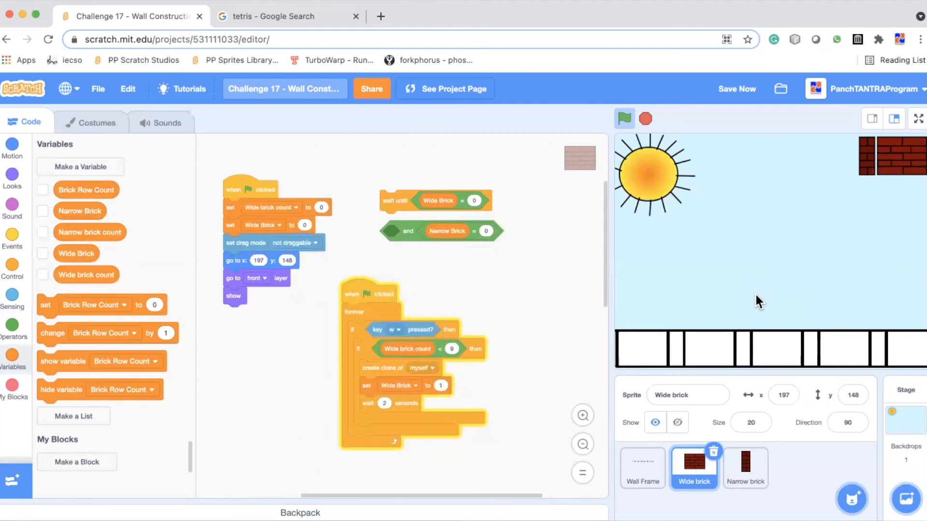
mouse_move(779, 255)
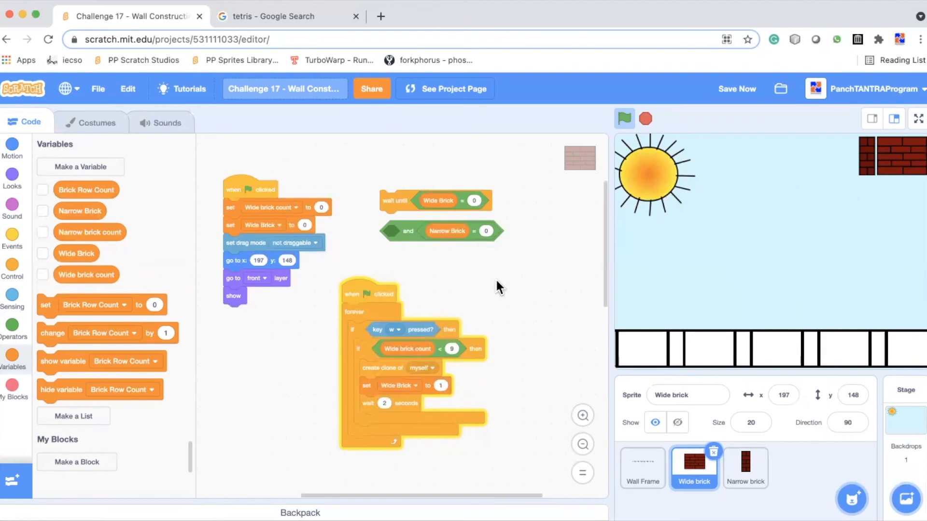
mouse_move(503, 264)
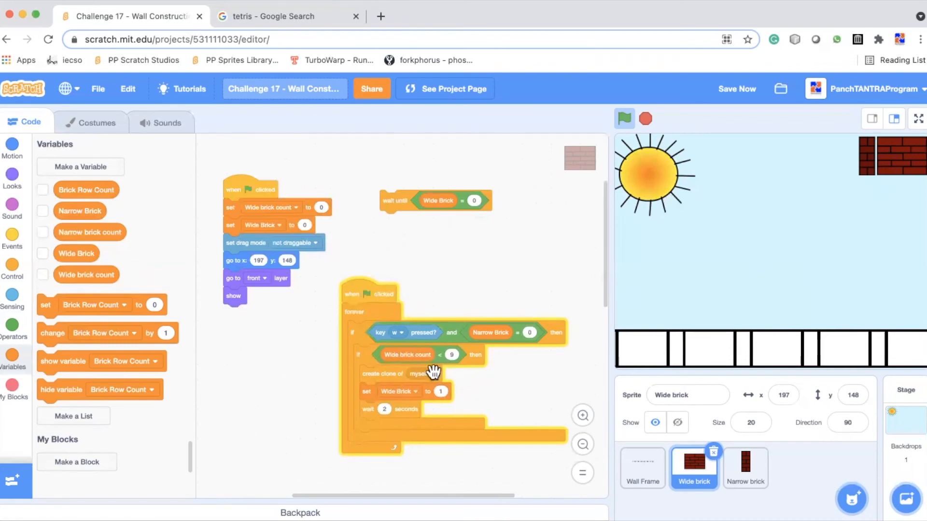
mouse_move(490, 408)
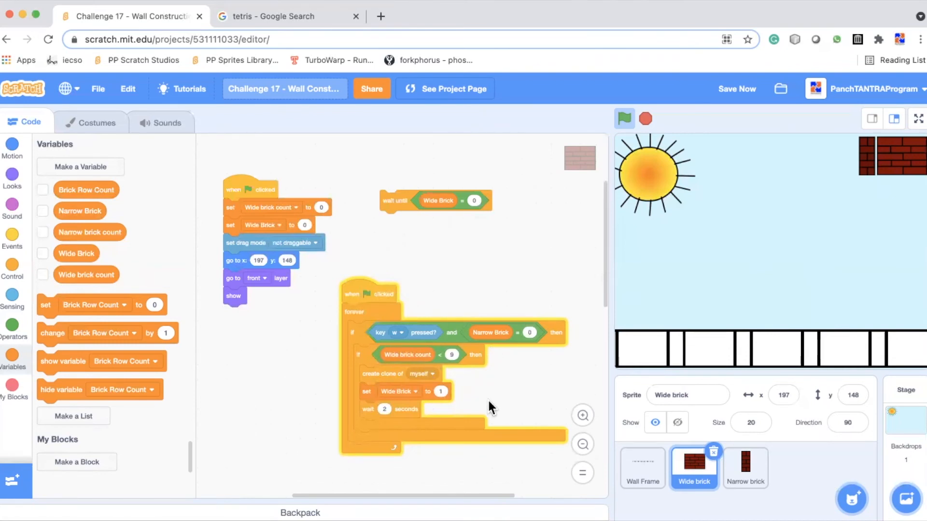
mouse_move(900, 262)
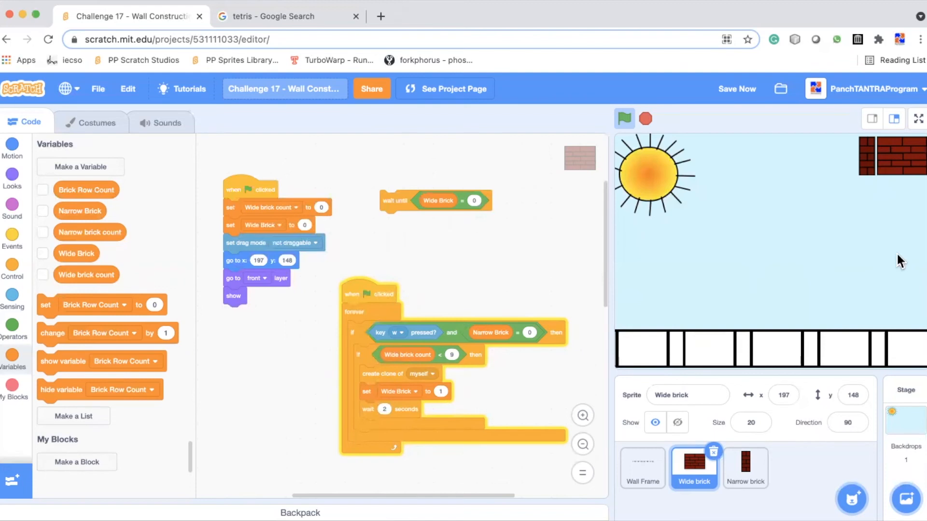
mouse_move(444, 298)
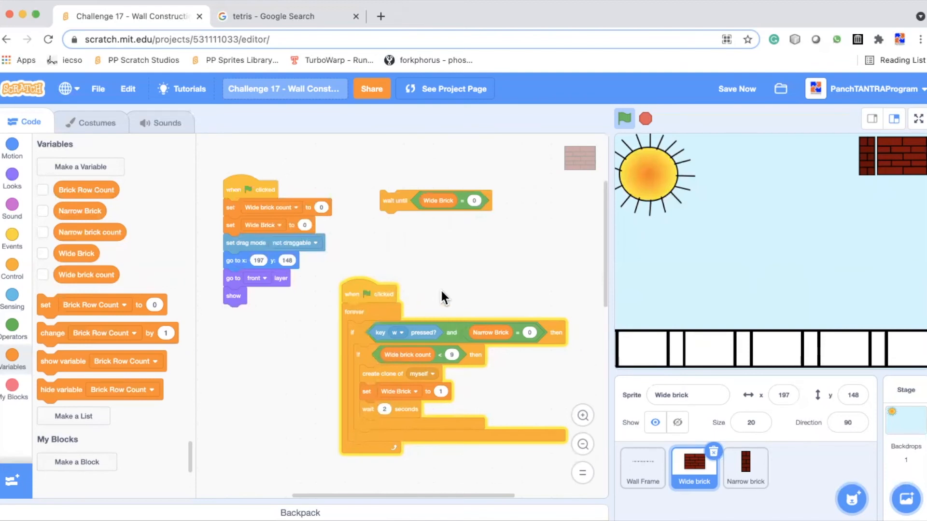
mouse_move(494, 342)
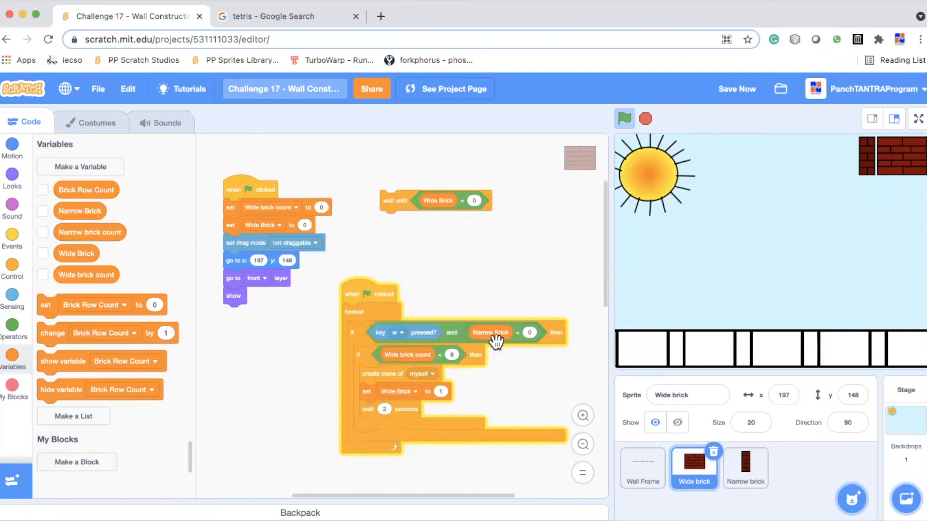
mouse_move(511, 378)
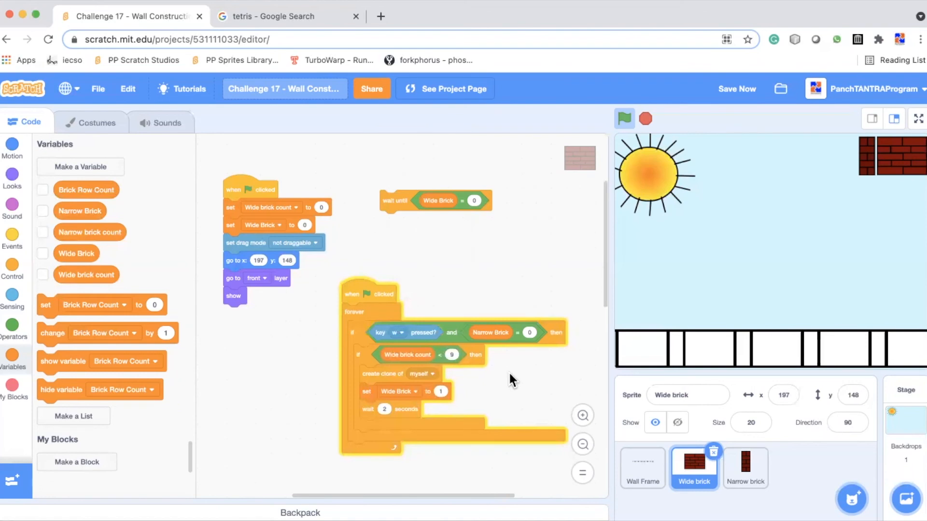
mouse_move(378, 309)
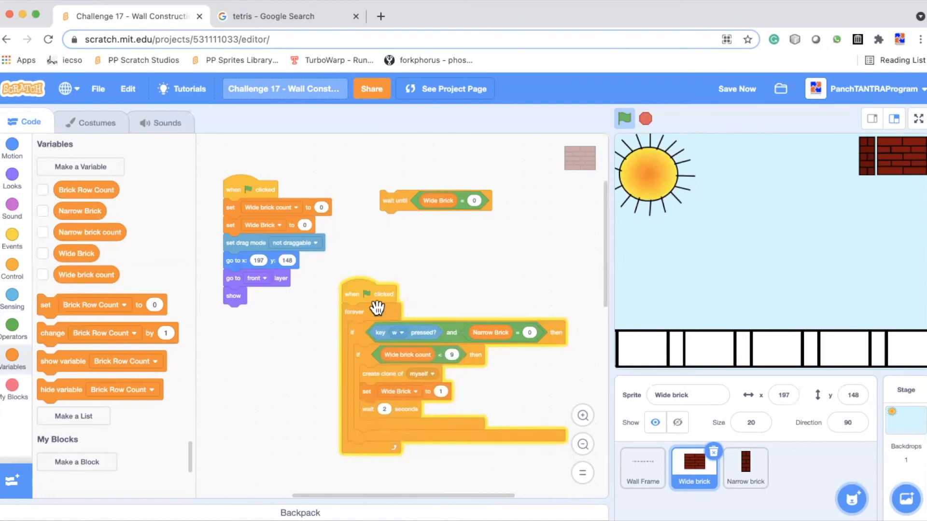
mouse_move(520, 371)
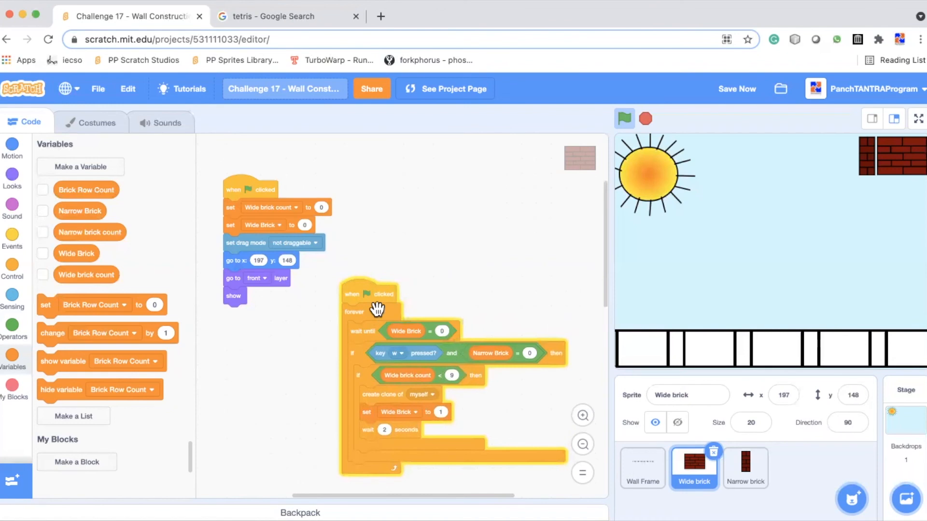
mouse_move(473, 330)
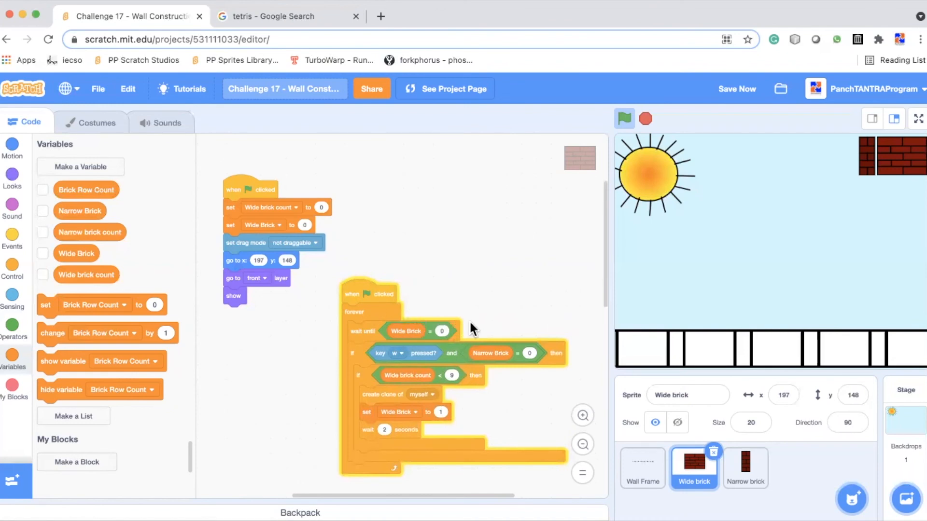
mouse_move(484, 320)
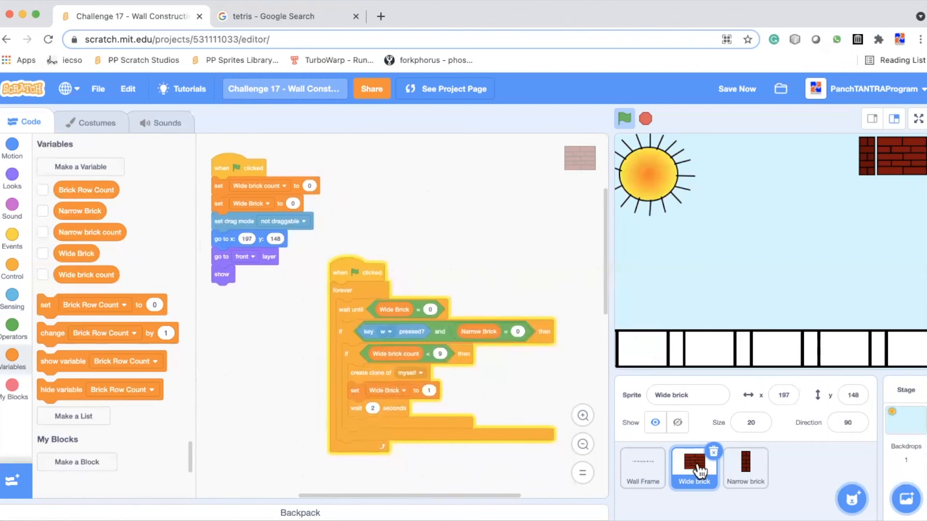
mouse_move(522, 222)
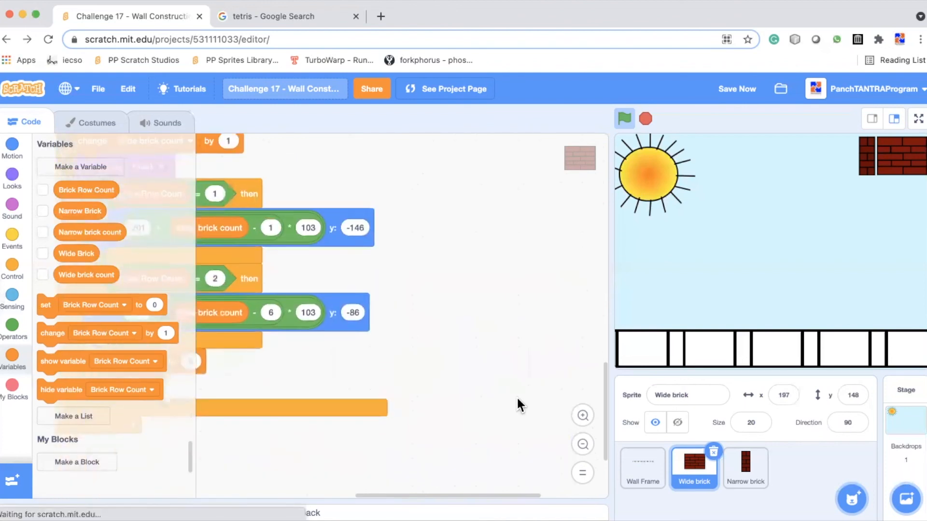
left_click(582, 444)
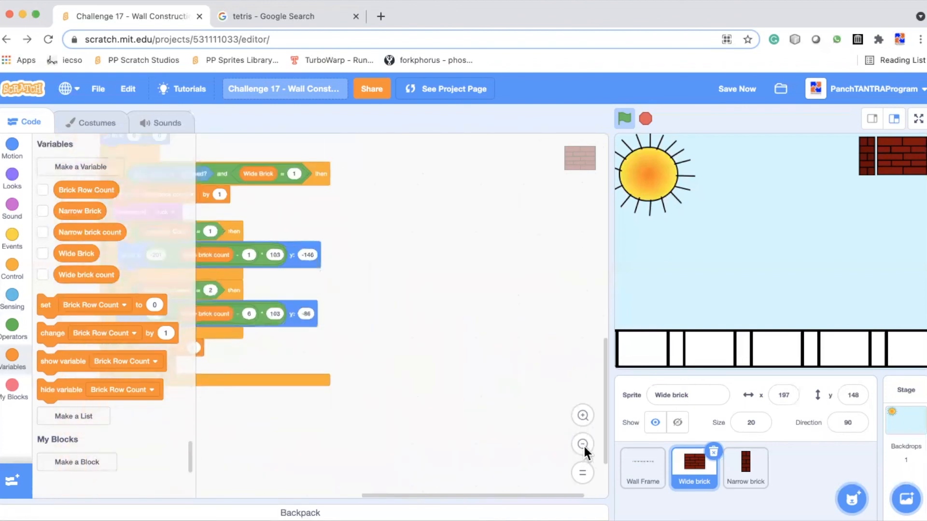